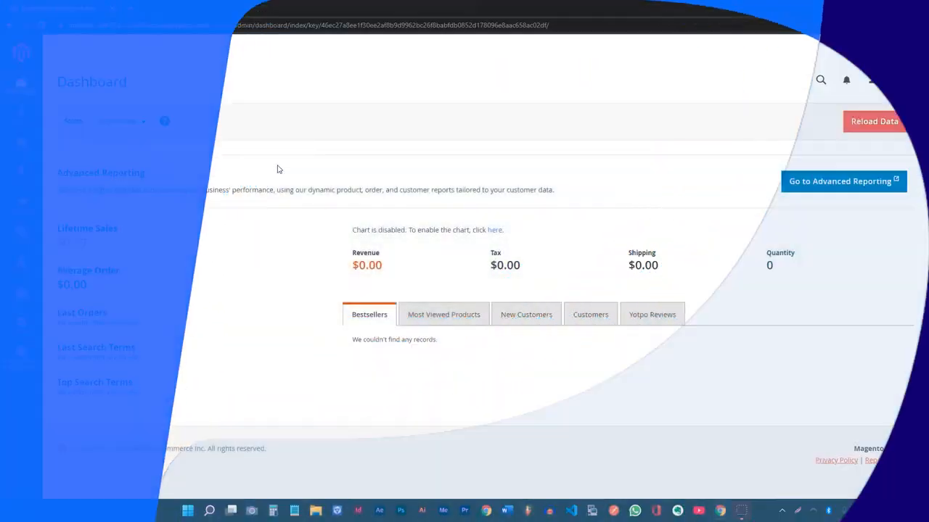
Step: Navigate from the dashboard to Stores Configuration, Sales, Payment Methods page
click(21, 296)
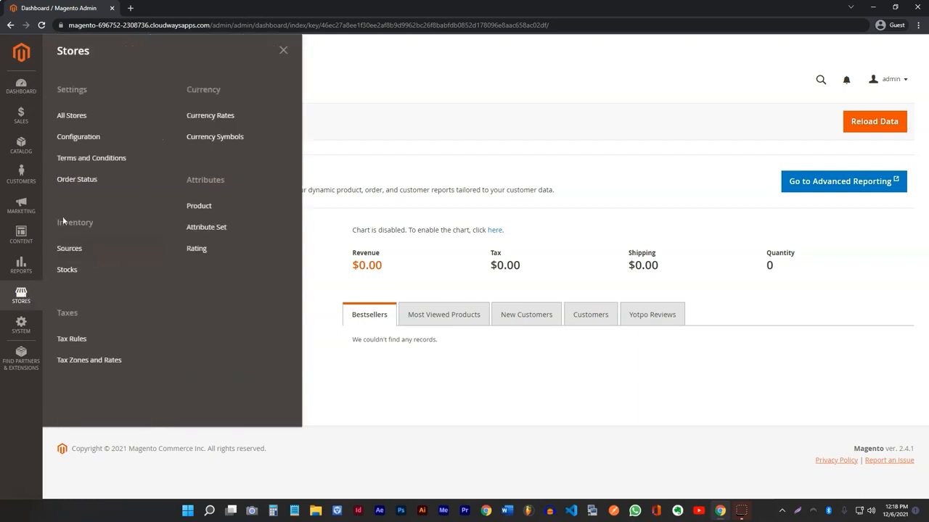
click(78, 137)
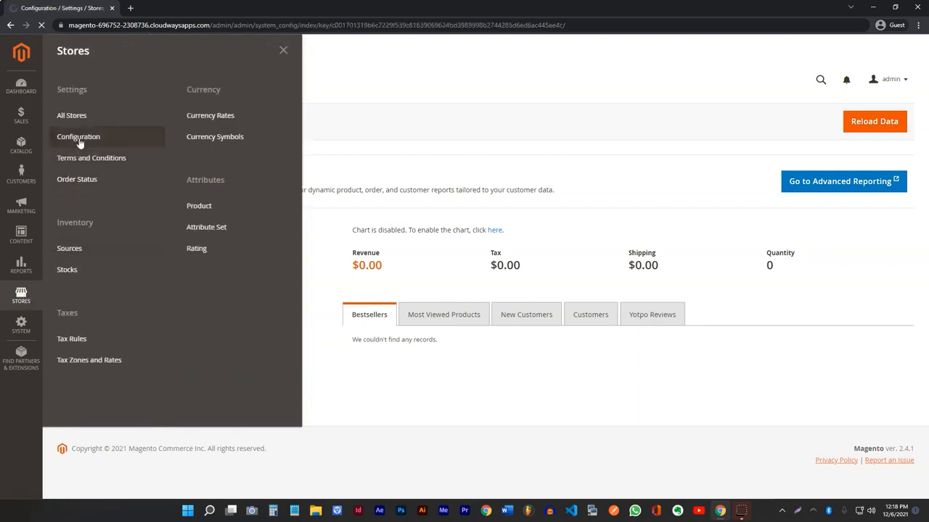
click(79, 136)
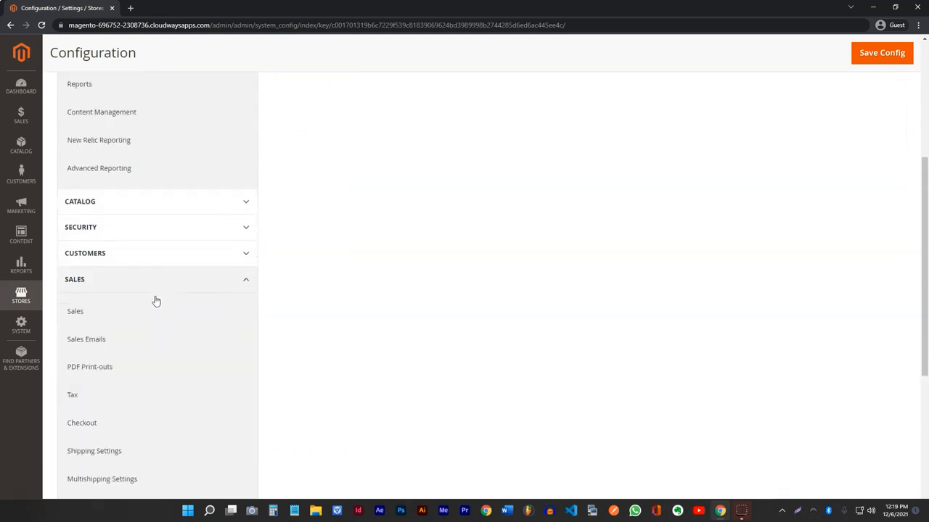
scroll(down, 3)
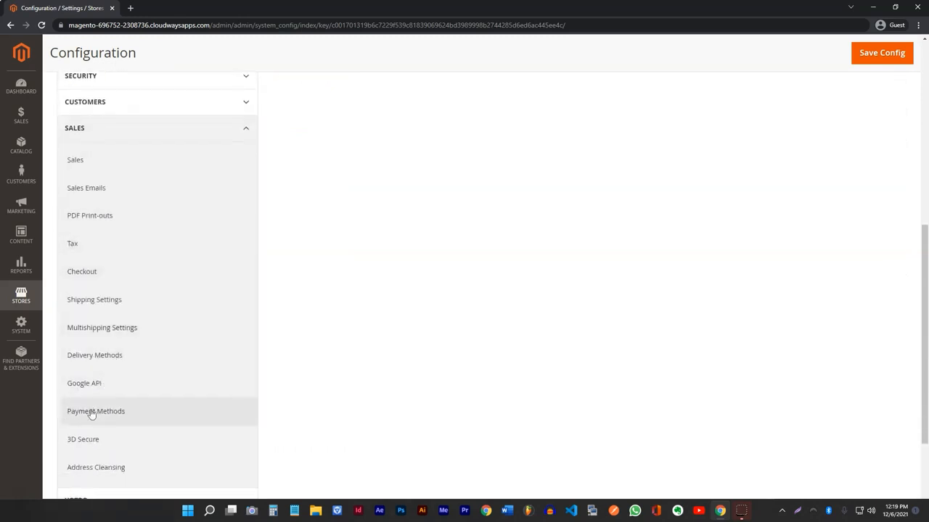
click(96, 411)
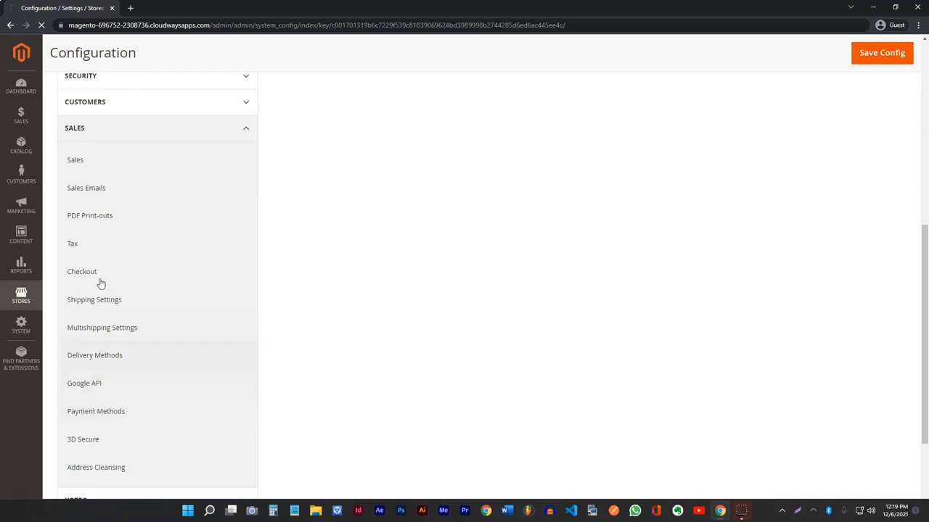
click(95, 411)
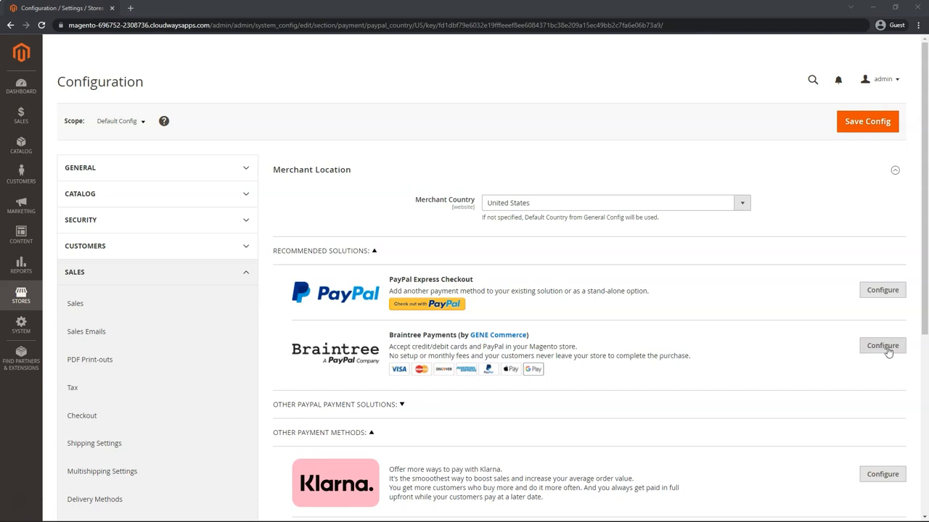
Step: Configure Braintree Payments with title 'Credit / Debit Card' and payment action Intent Sale
click(882, 345)
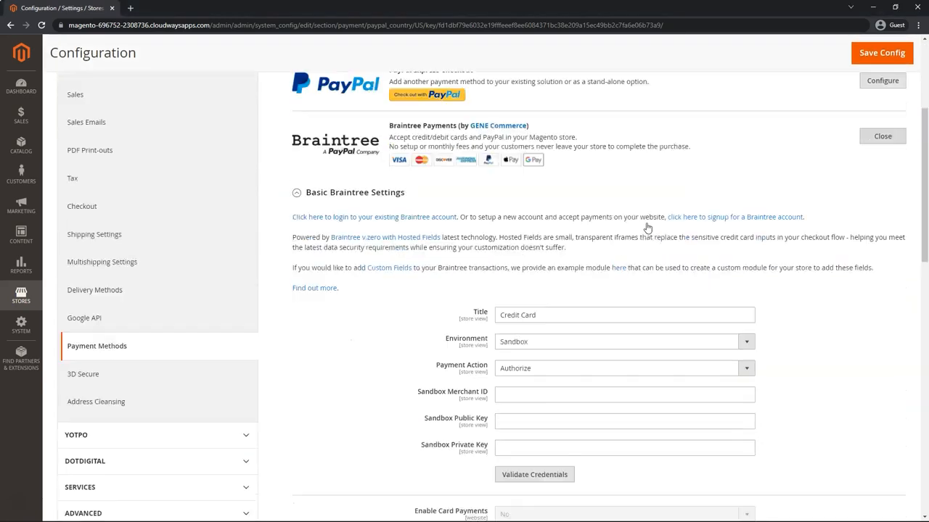
scroll(down, 3)
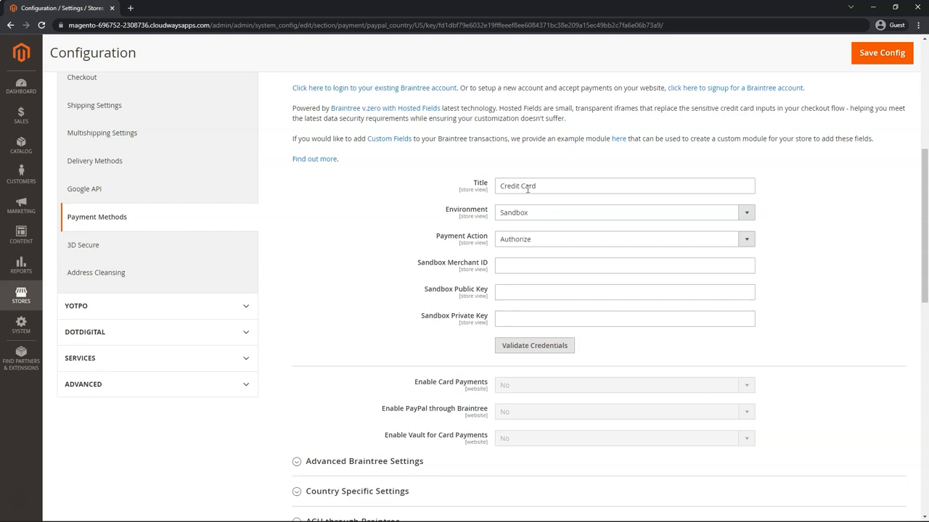
mouse_move(436, 191)
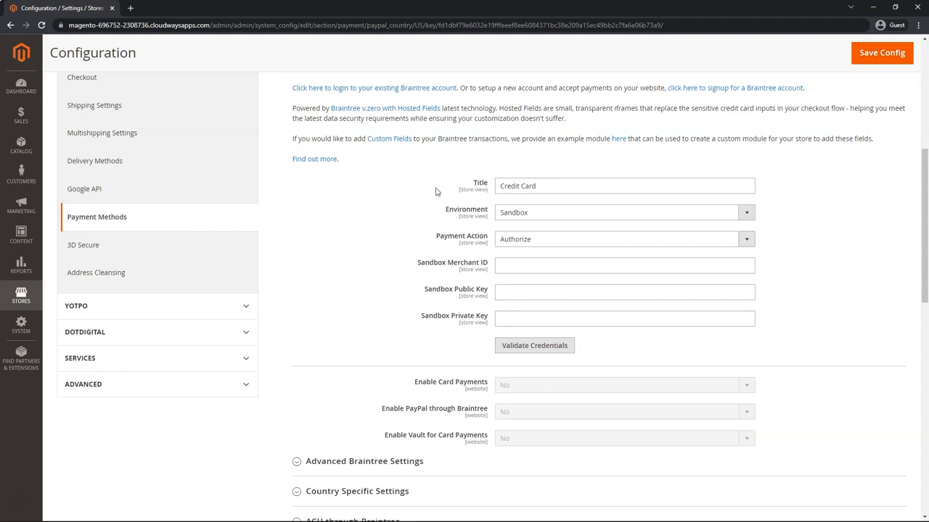
triple_click(624, 186)
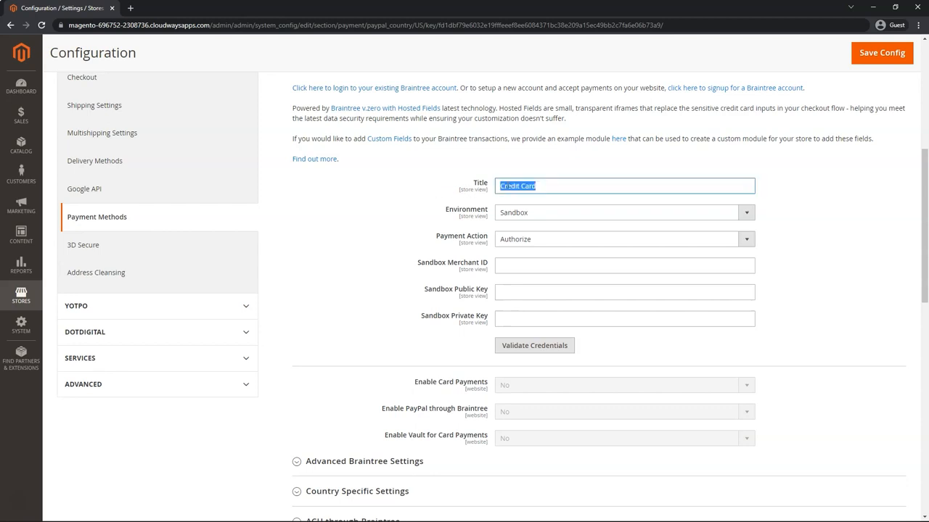
text(Credit / Debit Card)
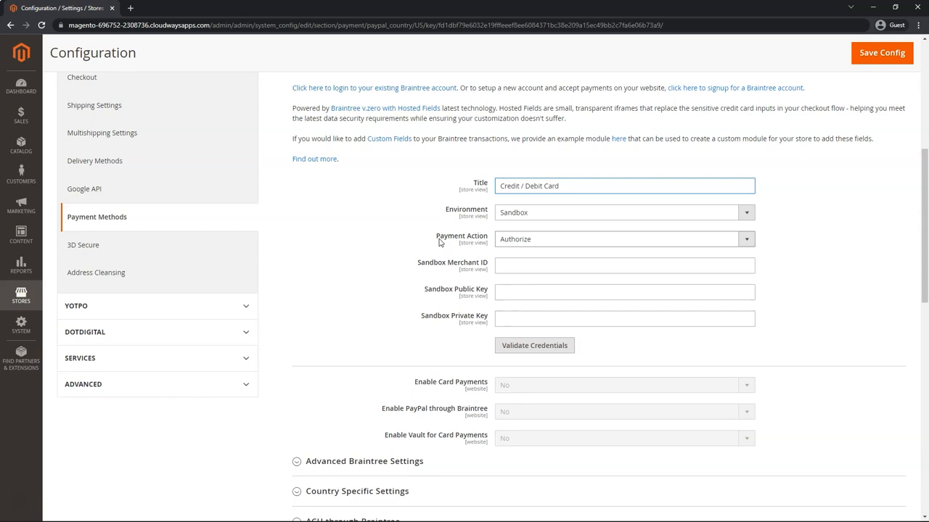
mouse_move(554, 250)
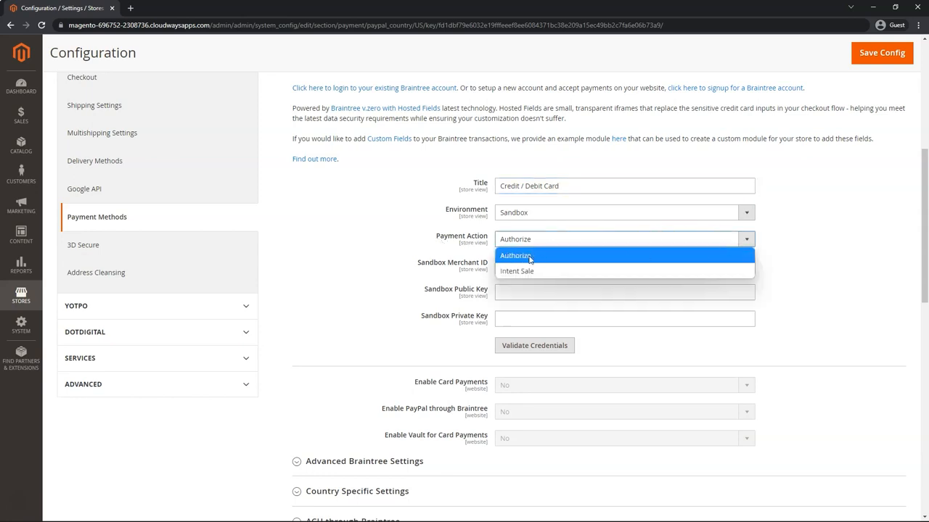
mouse_move(534, 261)
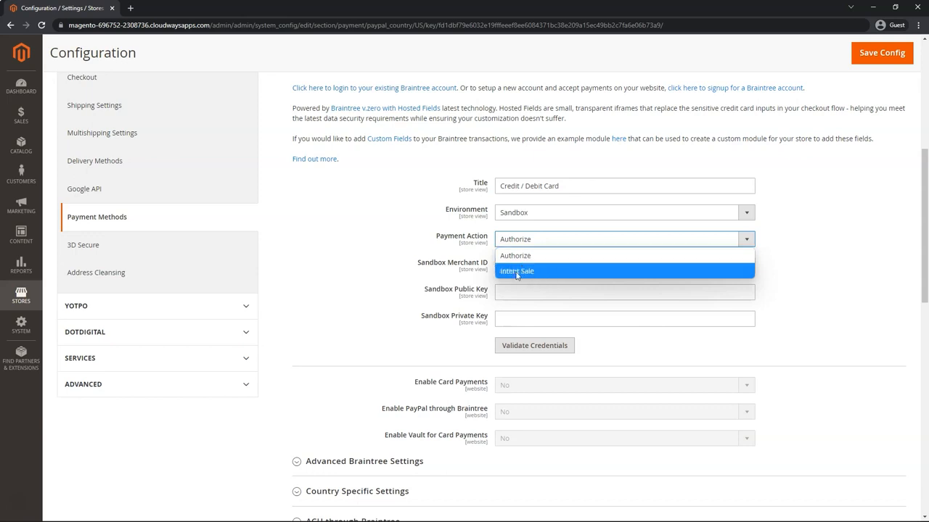
click(517, 271)
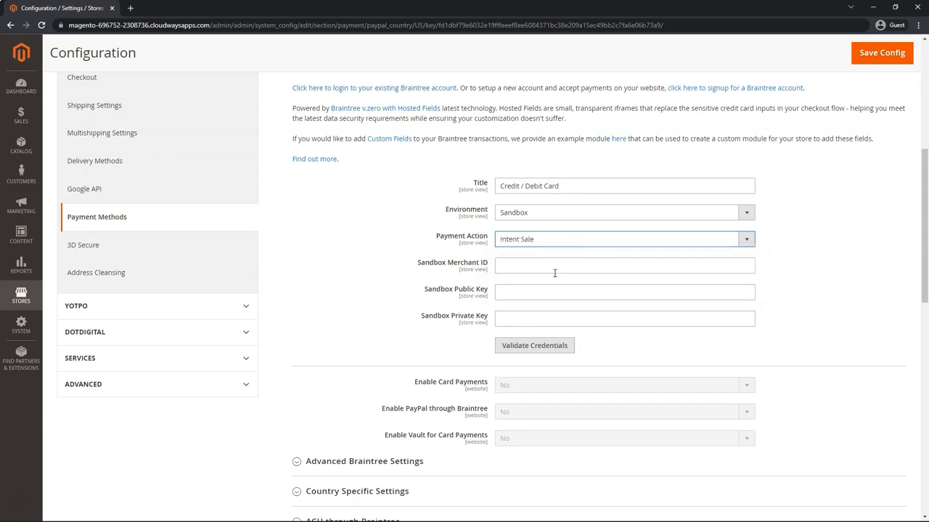
Step: Validate the entered Braintree sandbox merchant ID and keys as correct credentials
scroll(down, 3)
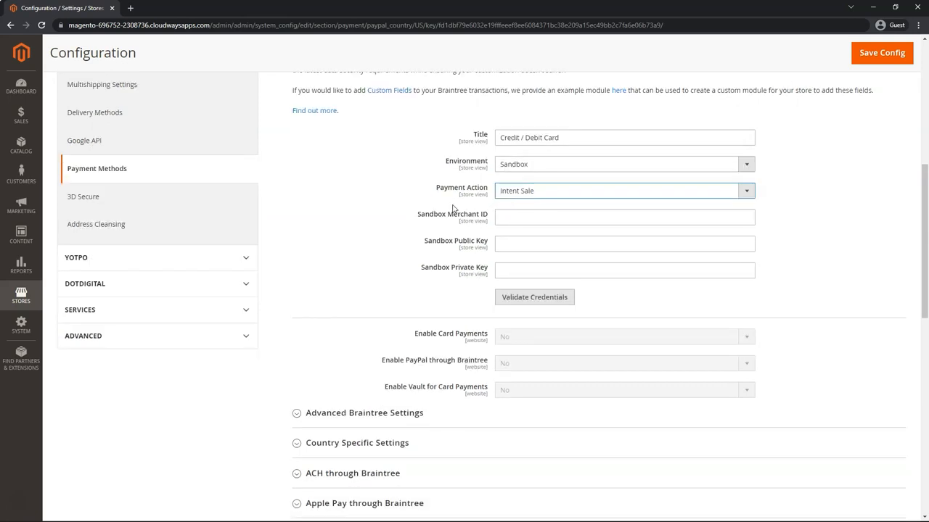
mouse_move(428, 296)
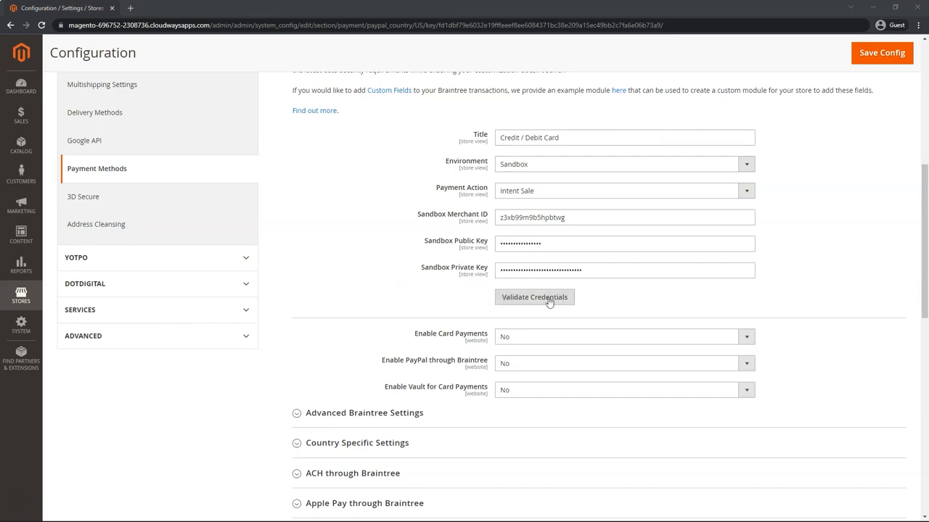
mouse_move(551, 300)
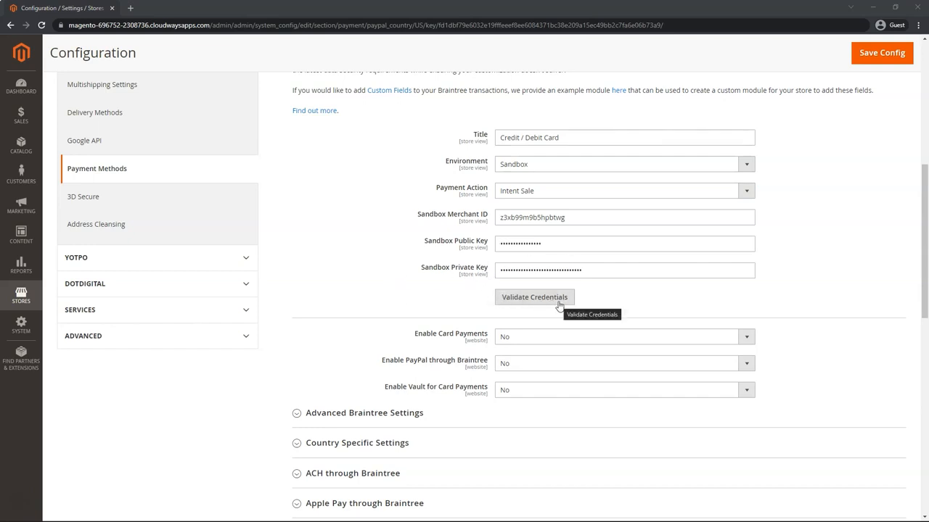
click(534, 296)
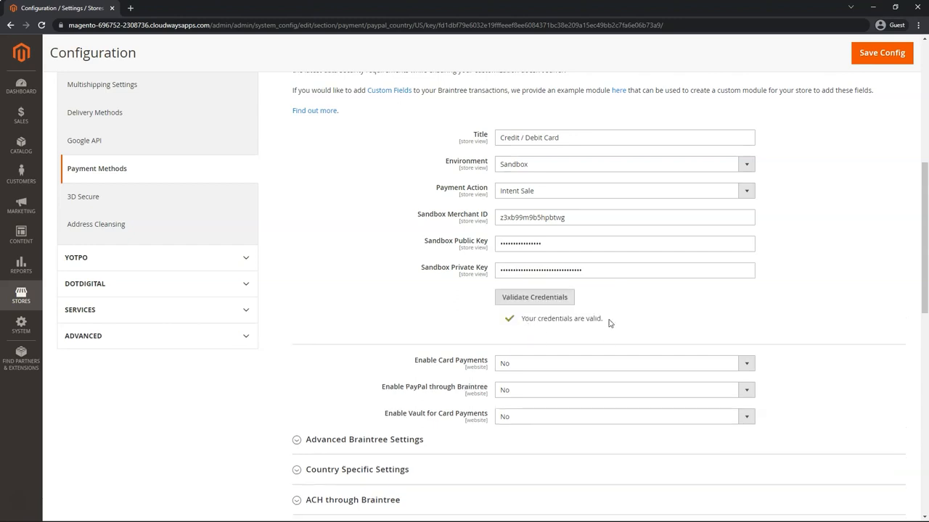
Step: Set card payments, PayPal through Braintree and PayPal Credit through Braintree to Yes
scroll(down, 3)
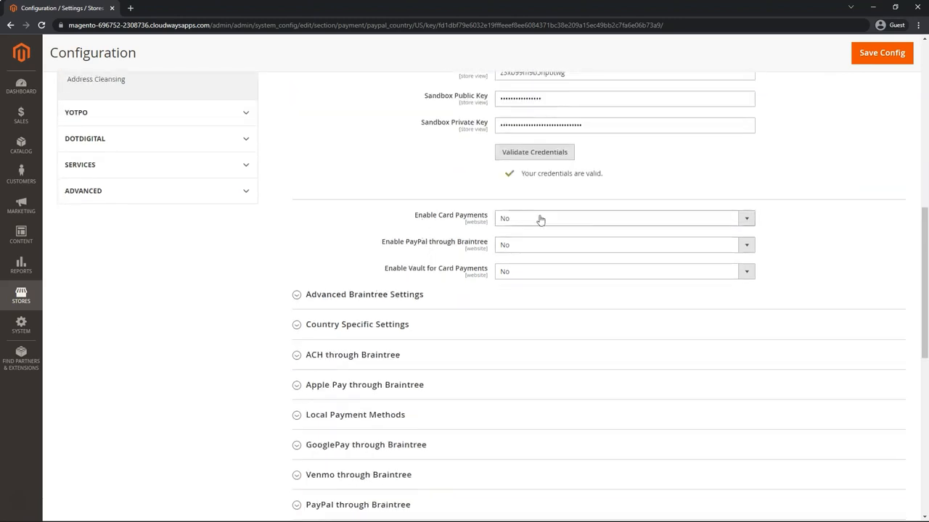
click(616, 218)
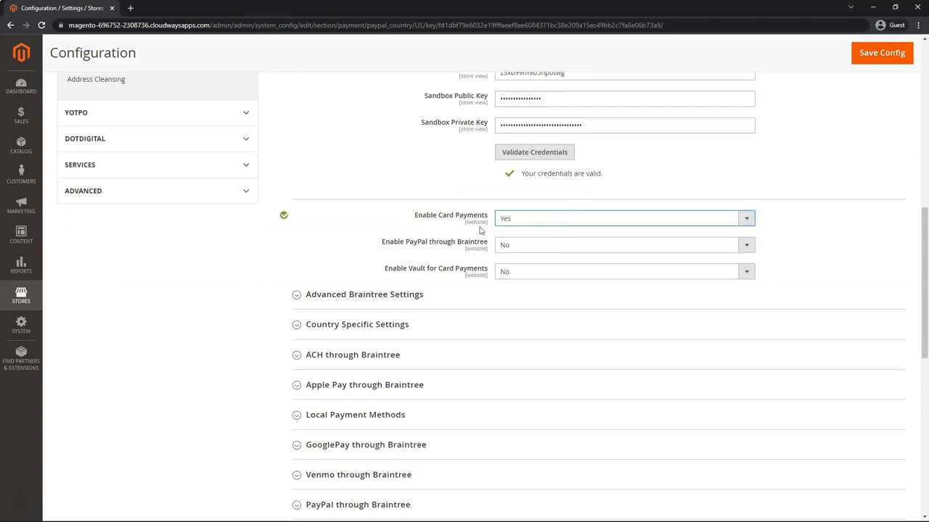
mouse_move(536, 246)
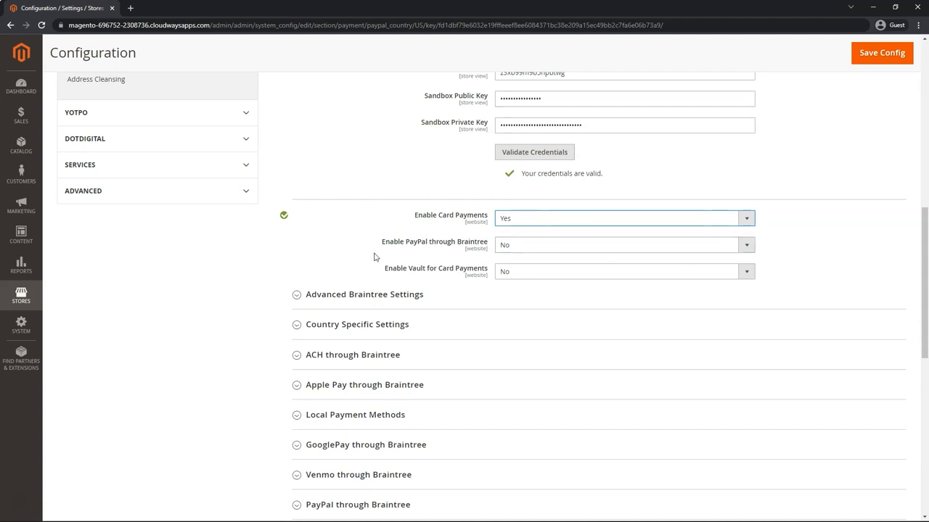
mouse_move(508, 246)
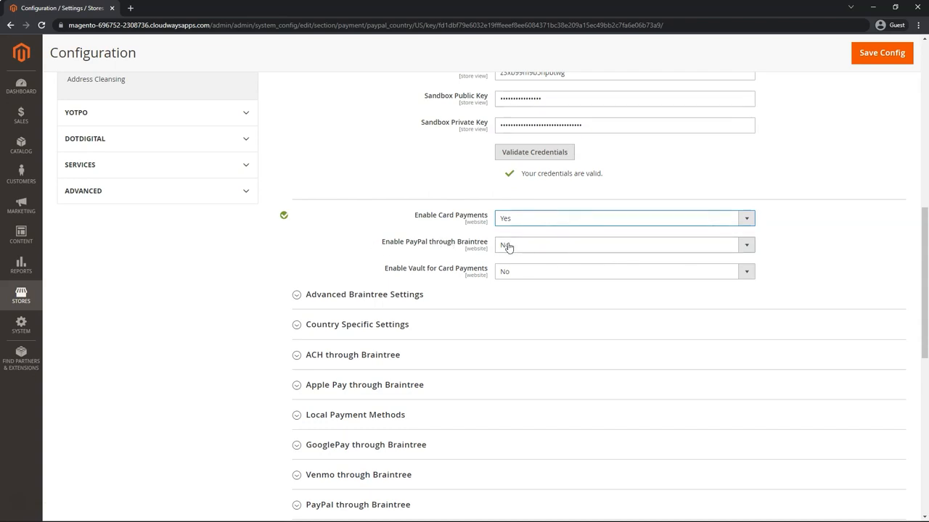
scroll(up, 3)
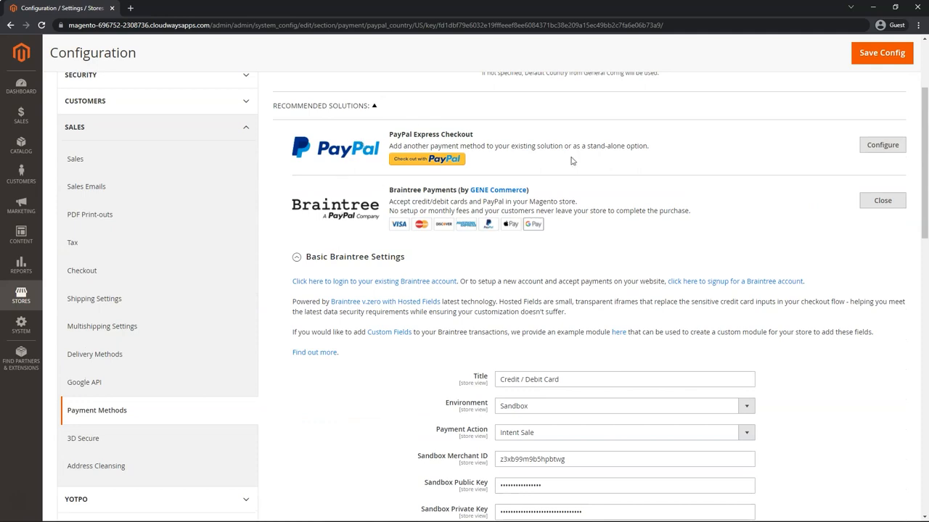
scroll(down, 3)
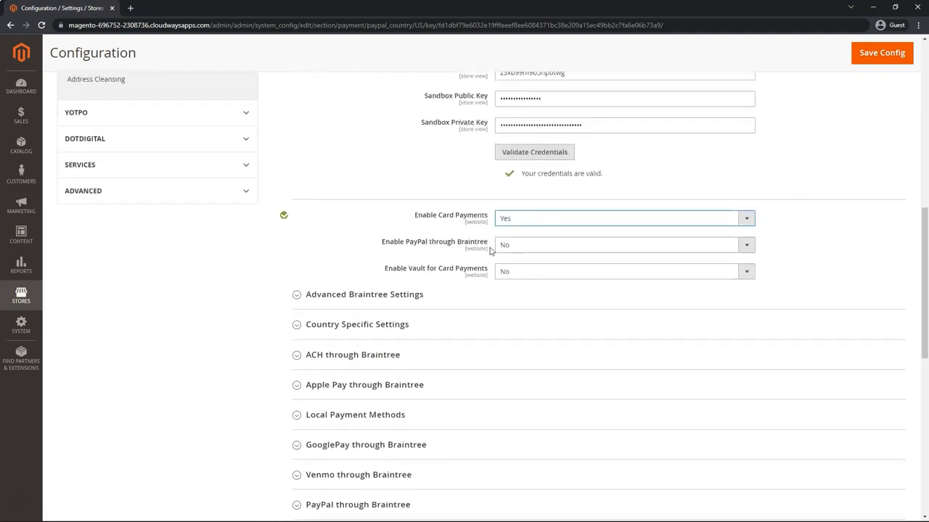
click(621, 244)
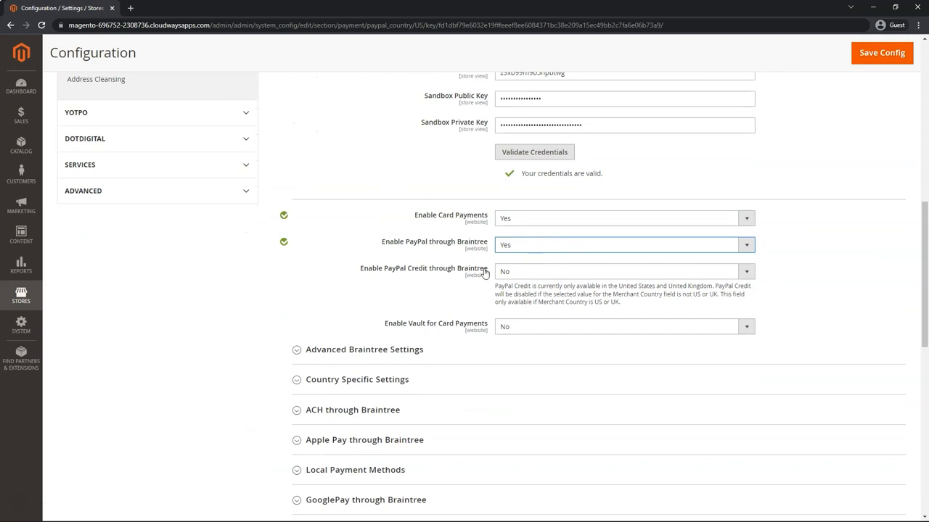
mouse_move(464, 273)
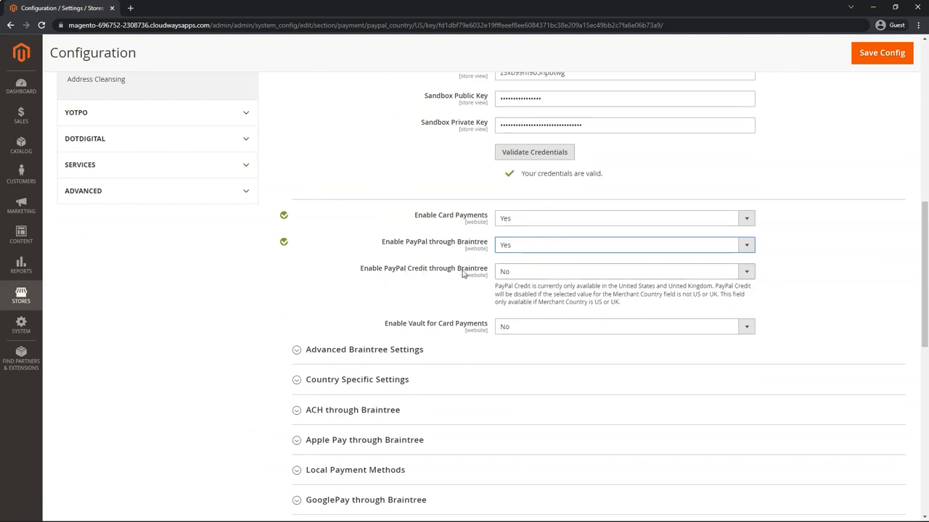
click(621, 271)
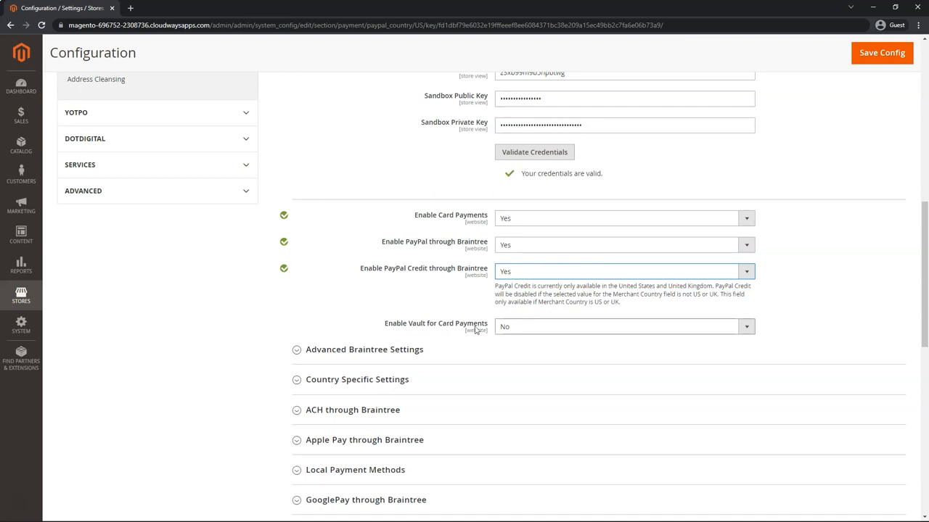
Step: Set Enable Vault for Card Payments and Vault CVV Re-verification both to Yes
scroll(down, 3)
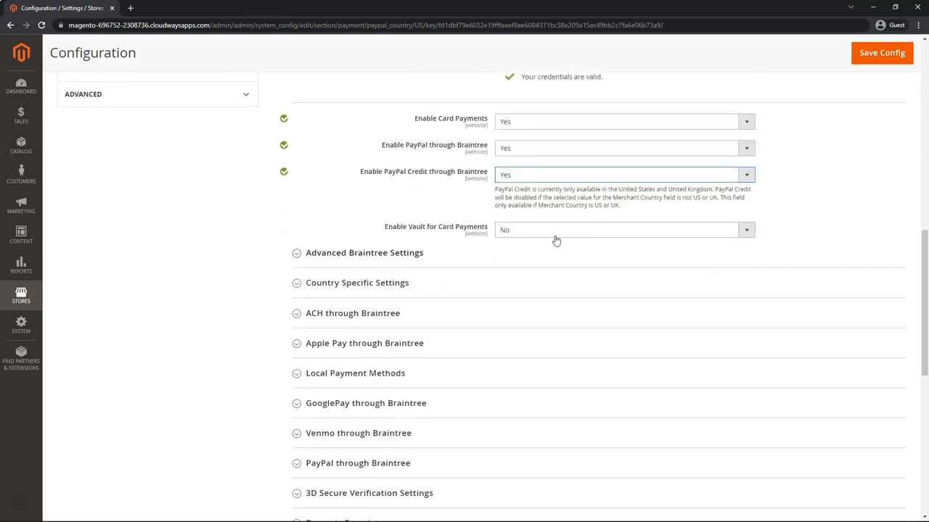
mouse_move(536, 233)
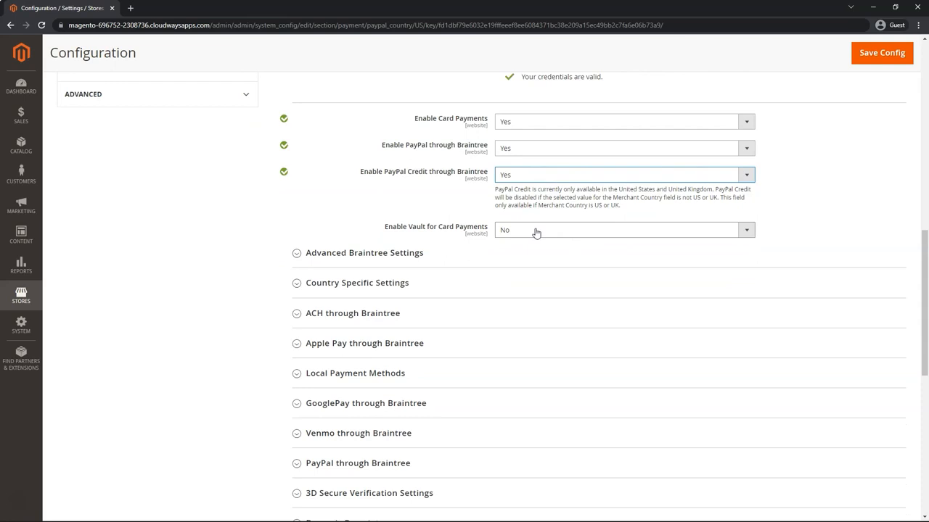
mouse_move(537, 235)
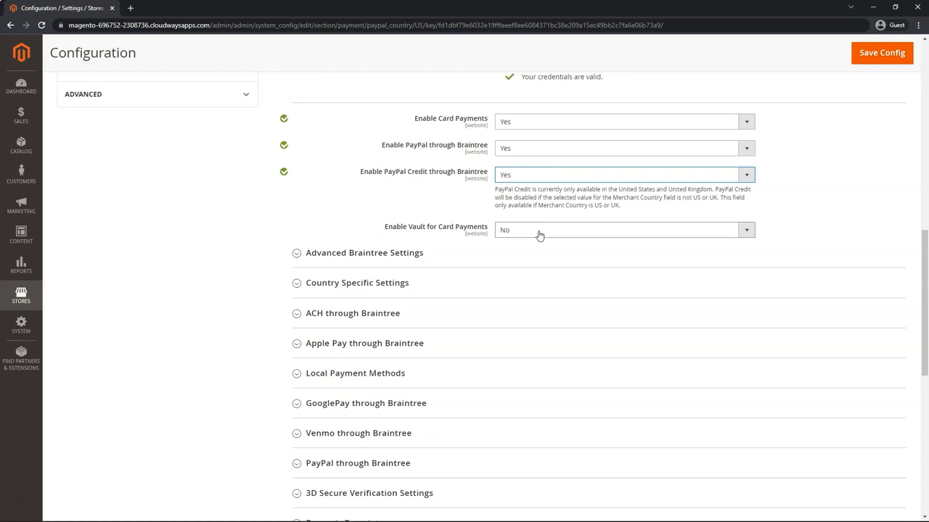
click(621, 230)
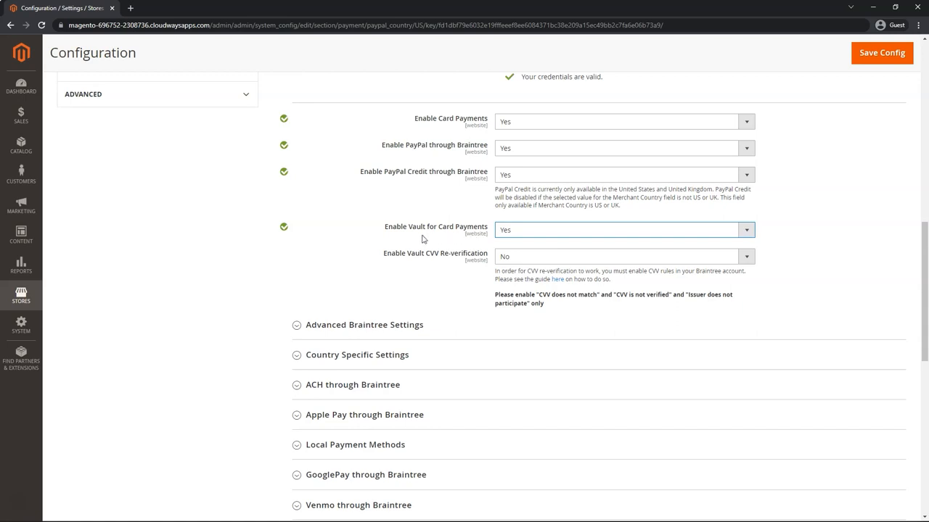
mouse_move(409, 241)
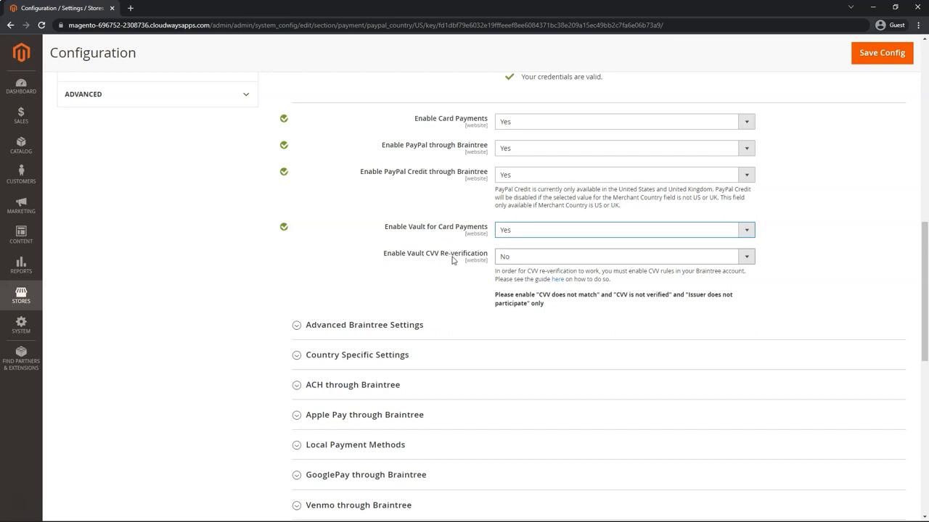
mouse_move(569, 261)
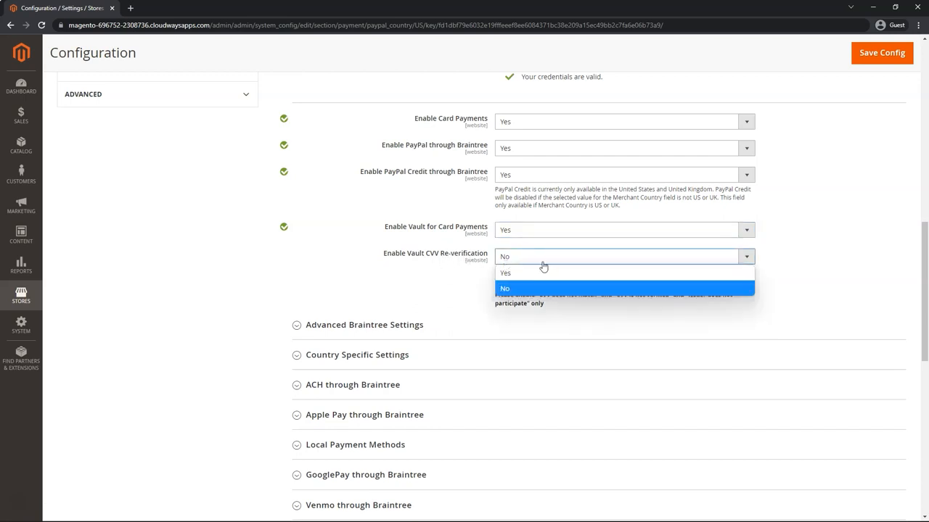
click(505, 273)
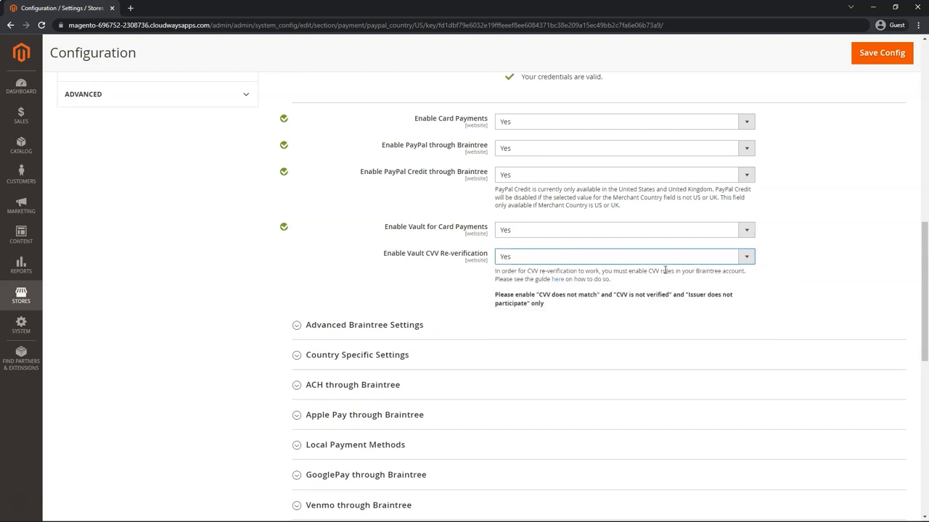
mouse_move(380, 261)
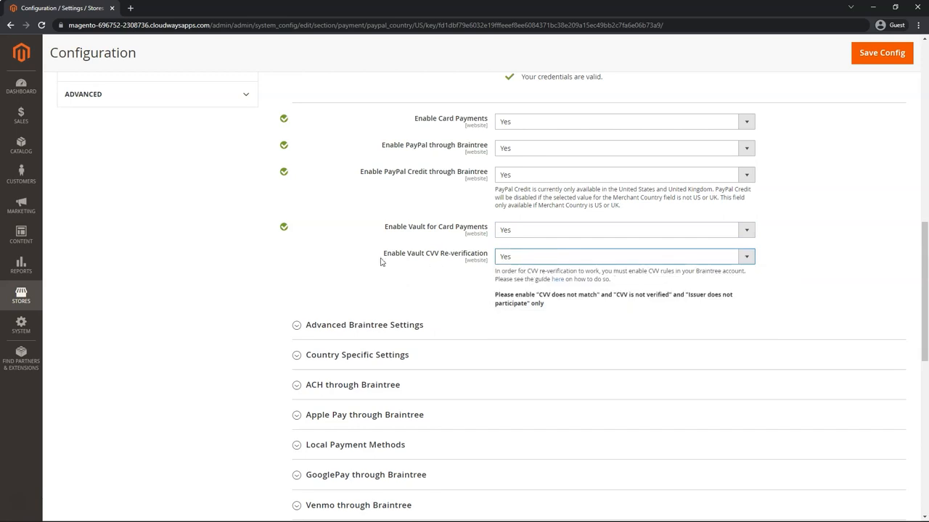
Step: Expand the Advanced Braintree Settings section showing vault title Stored Cards and CVV verification
scroll(down, 3)
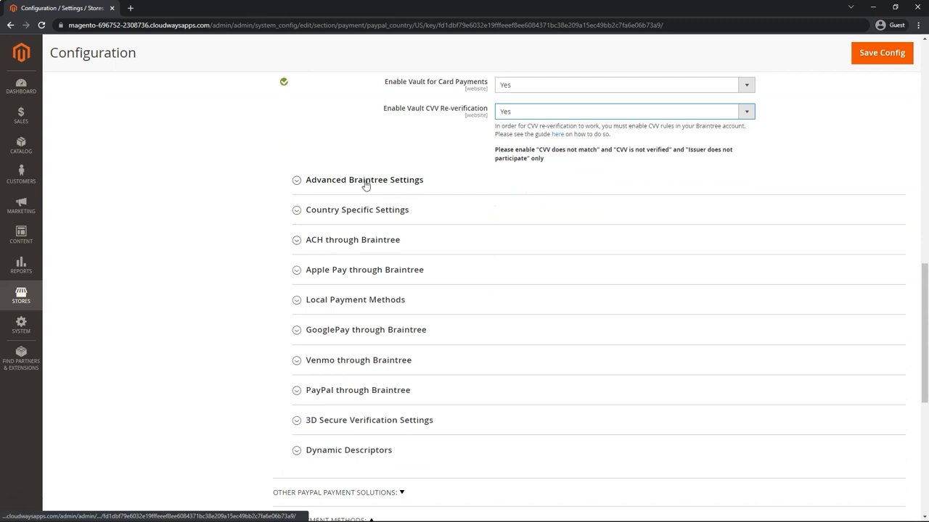
mouse_move(349, 182)
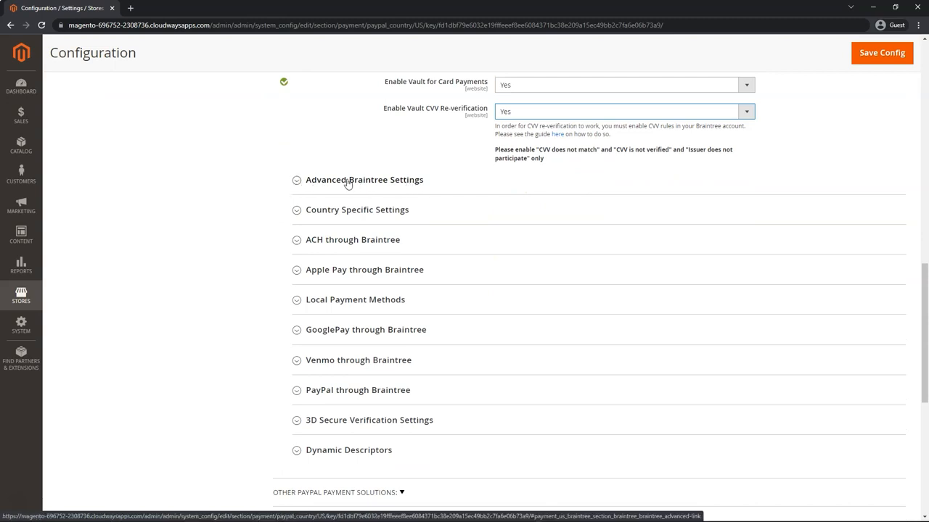
click(365, 180)
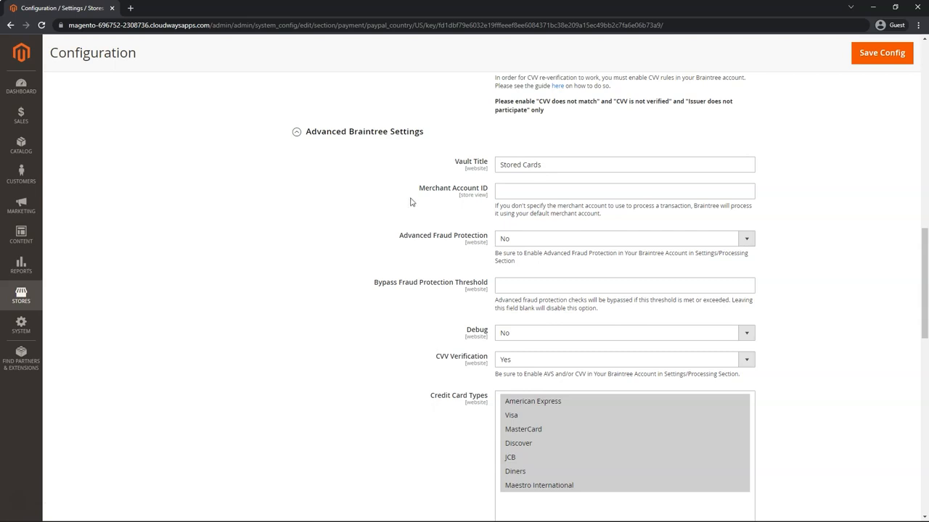
mouse_move(418, 55)
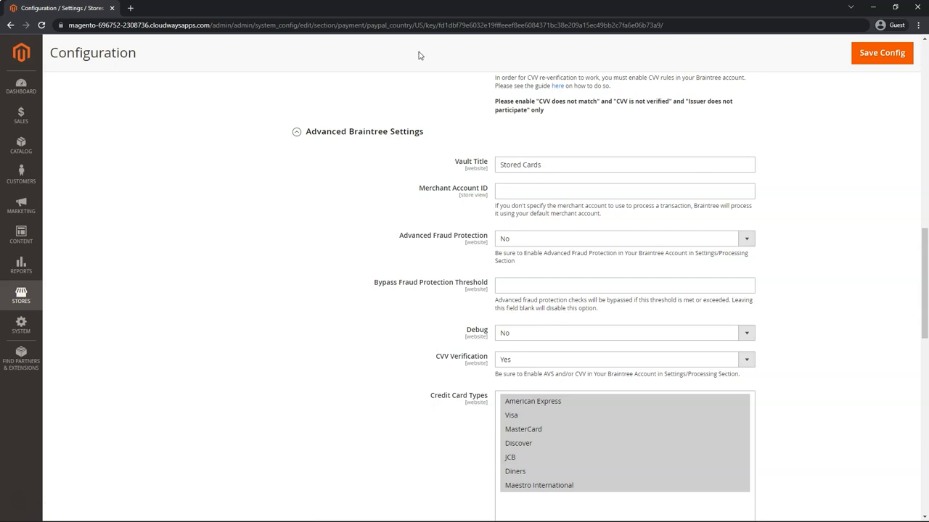
mouse_move(418, 204)
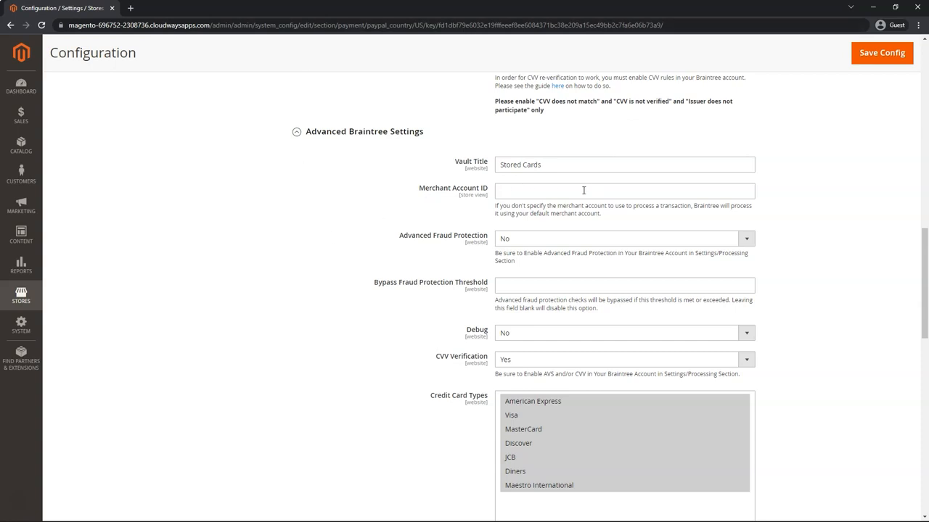
mouse_move(375, 206)
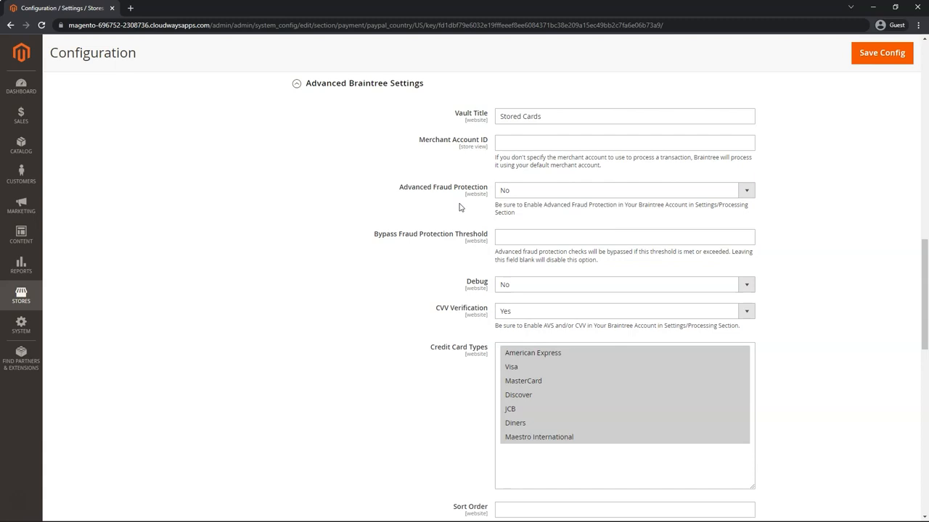
mouse_move(401, 212)
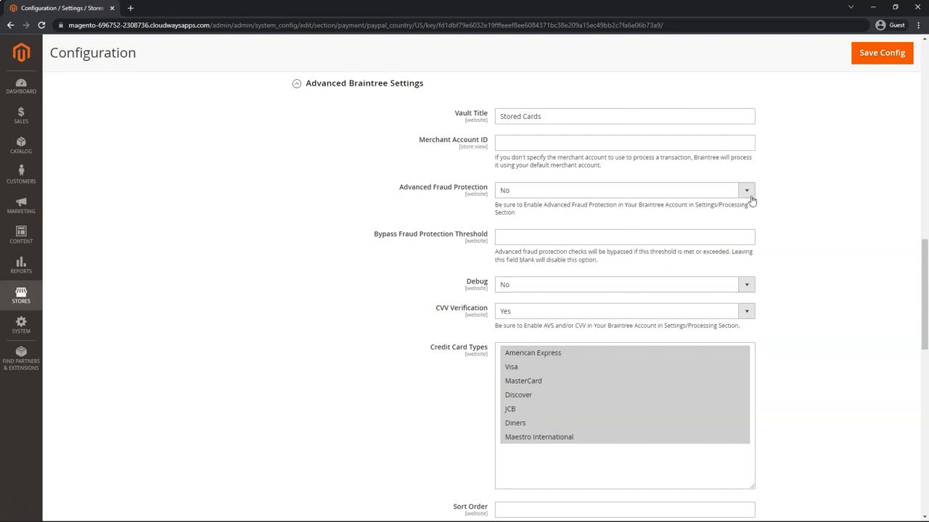
mouse_move(598, 198)
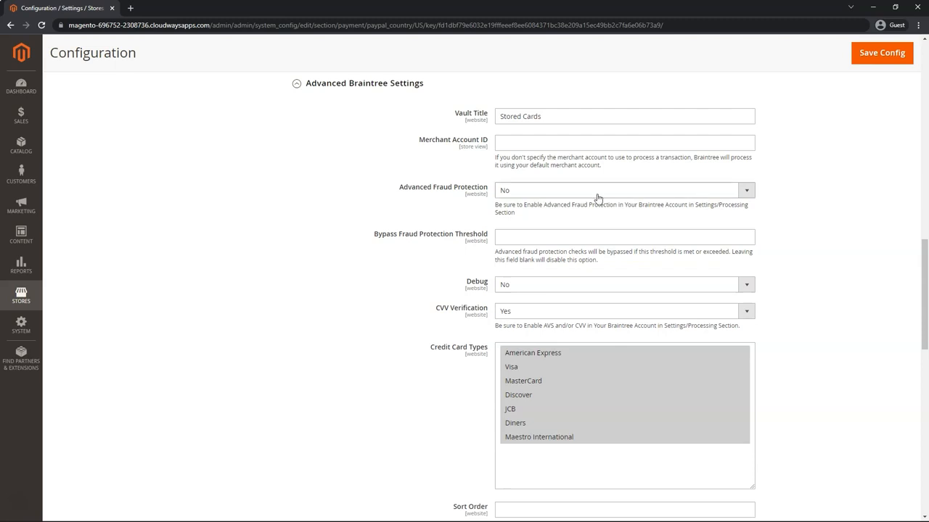
mouse_move(621, 198)
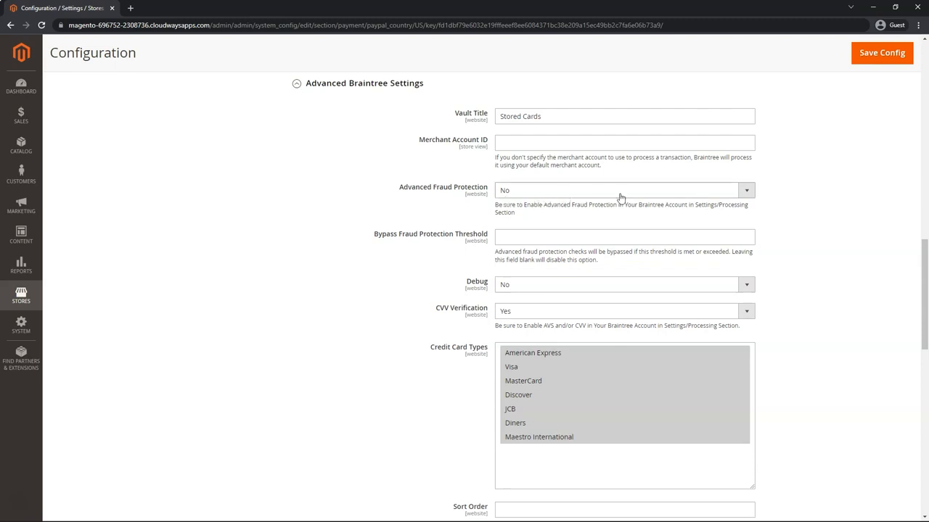
mouse_move(395, 204)
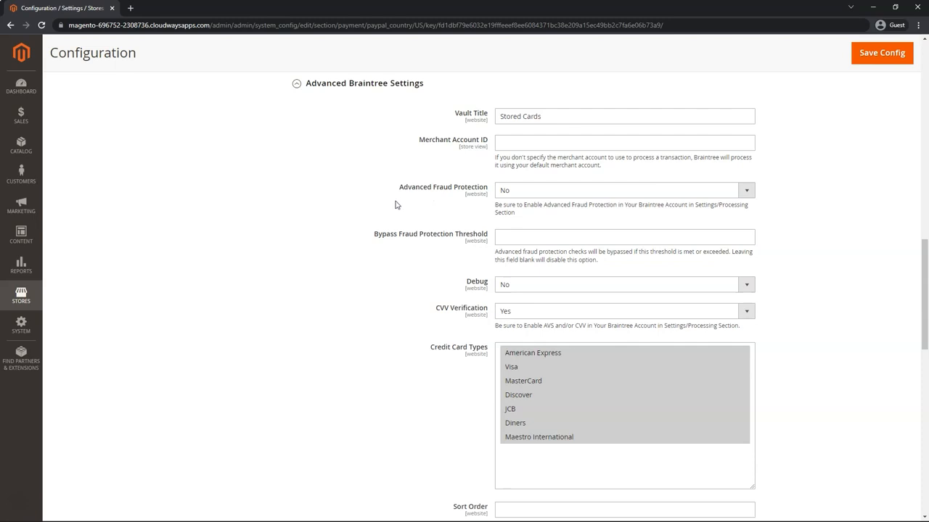
Step: Set Debug to Yes and limit card types to Amex, Visa, MasterCard and Discover
scroll(down, 3)
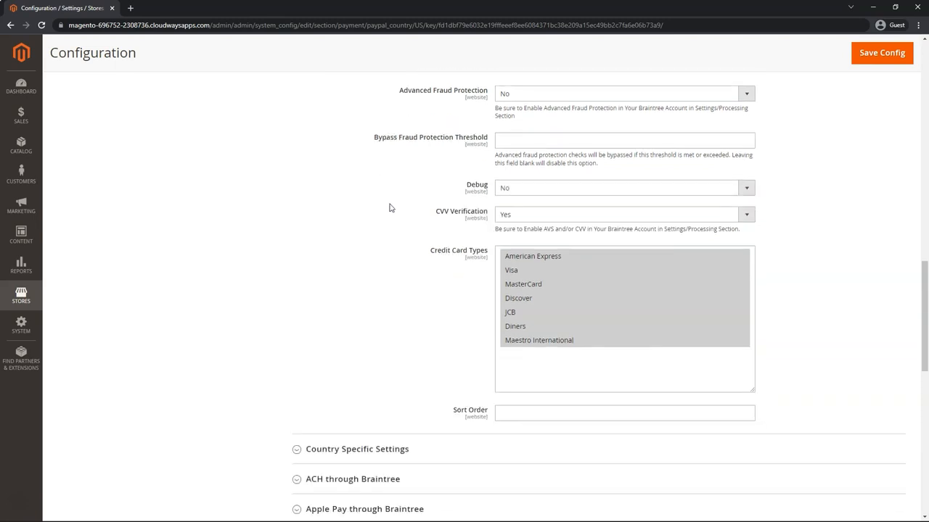
mouse_move(540, 191)
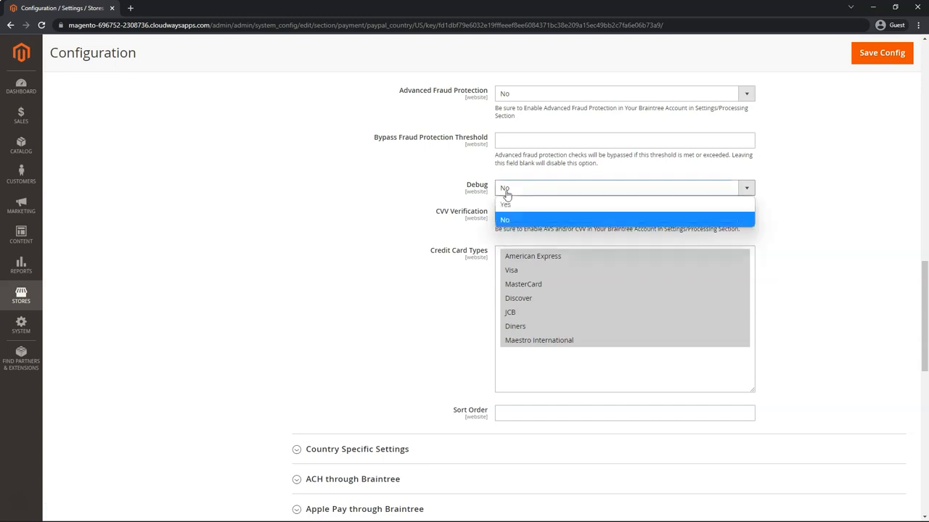
click(505, 203)
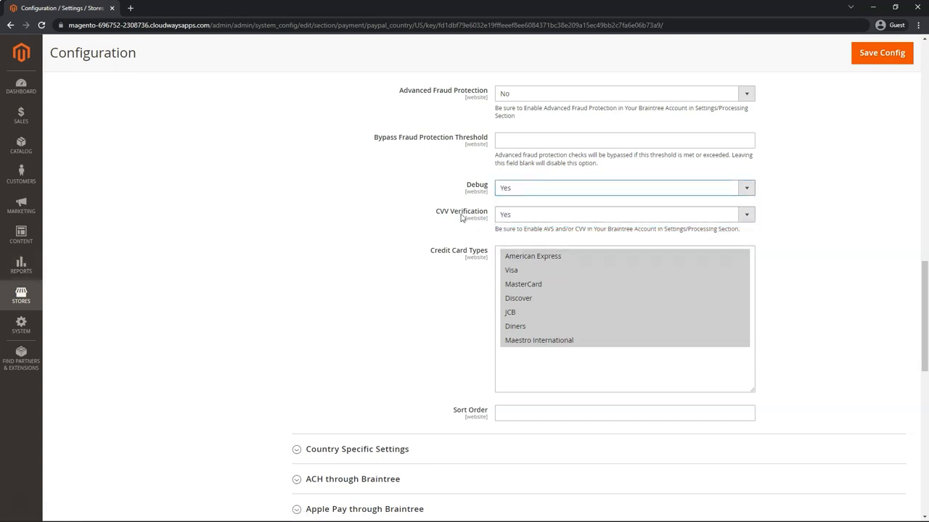
mouse_move(557, 224)
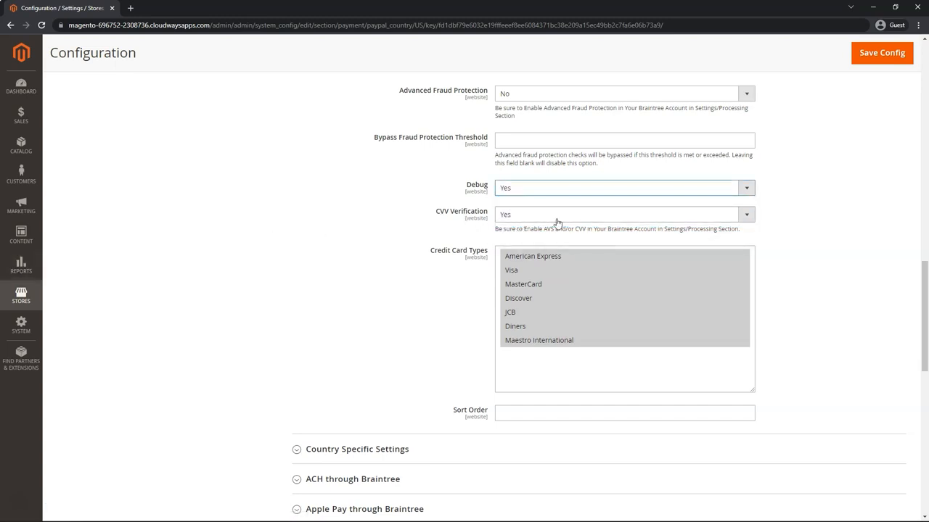
scroll(down, 3)
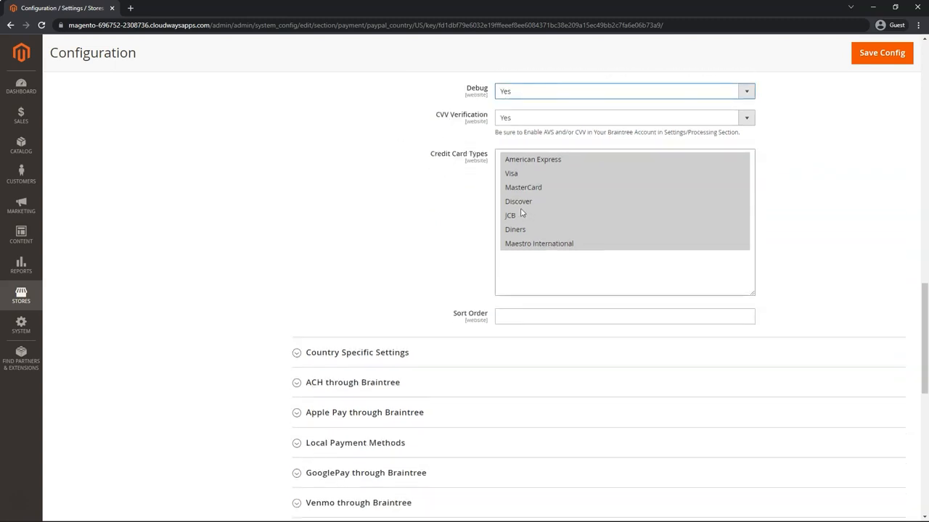
mouse_move(526, 166)
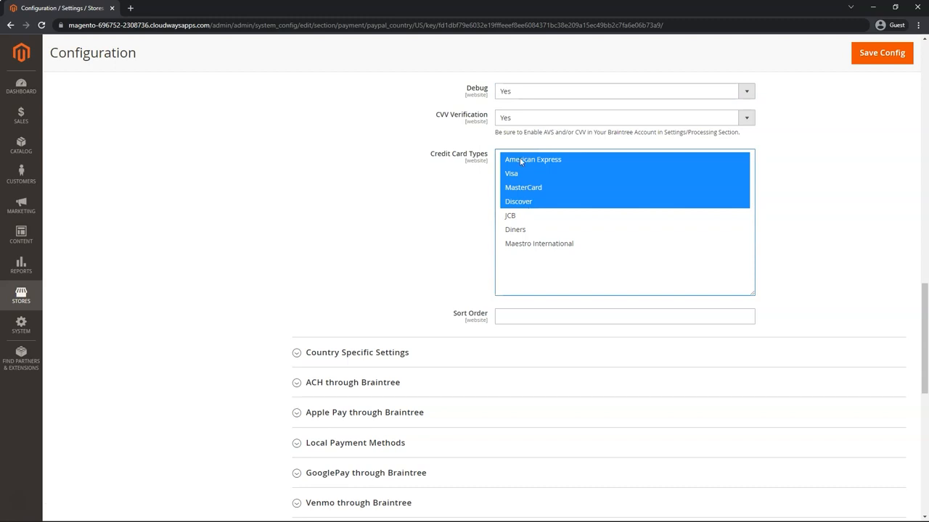
mouse_move(421, 220)
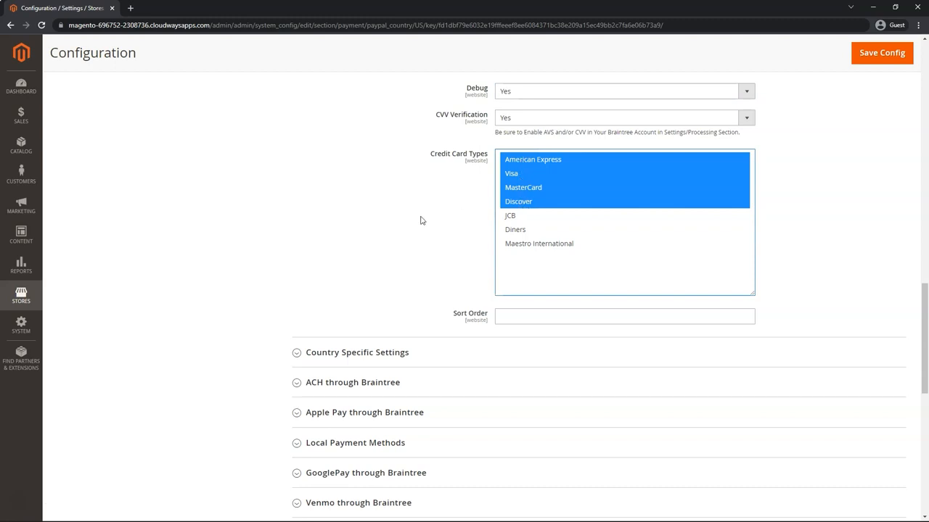
scroll(down, 3)
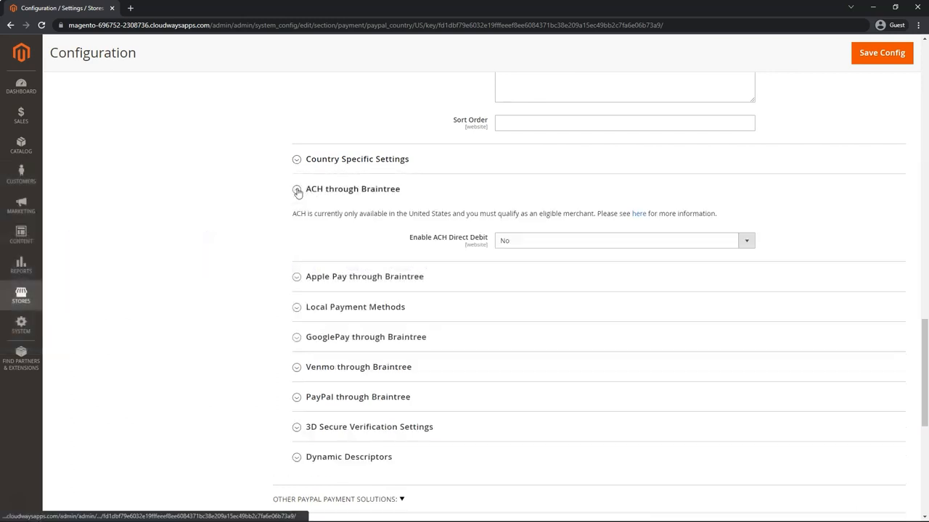
Step: Set Enable ACH Direct Debit to Yes in the ACH through Braintree section
click(624, 241)
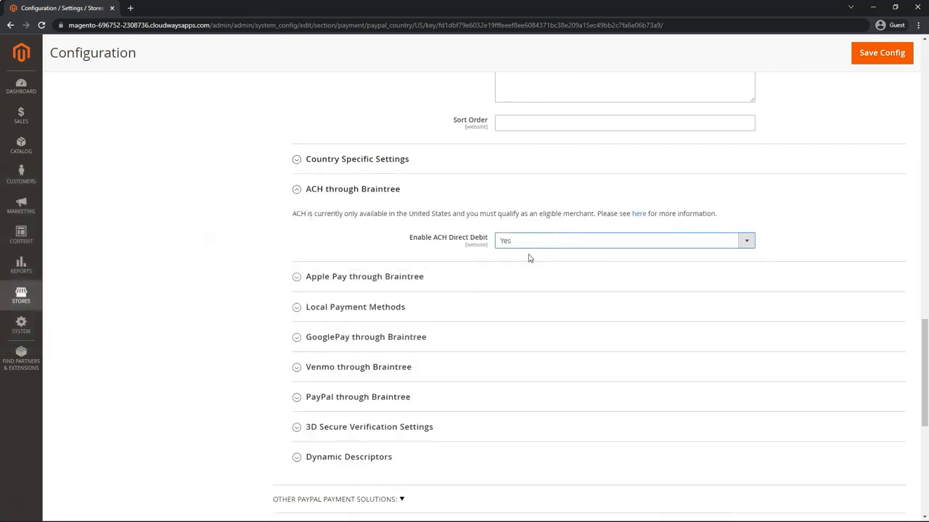
scroll(down, 3)
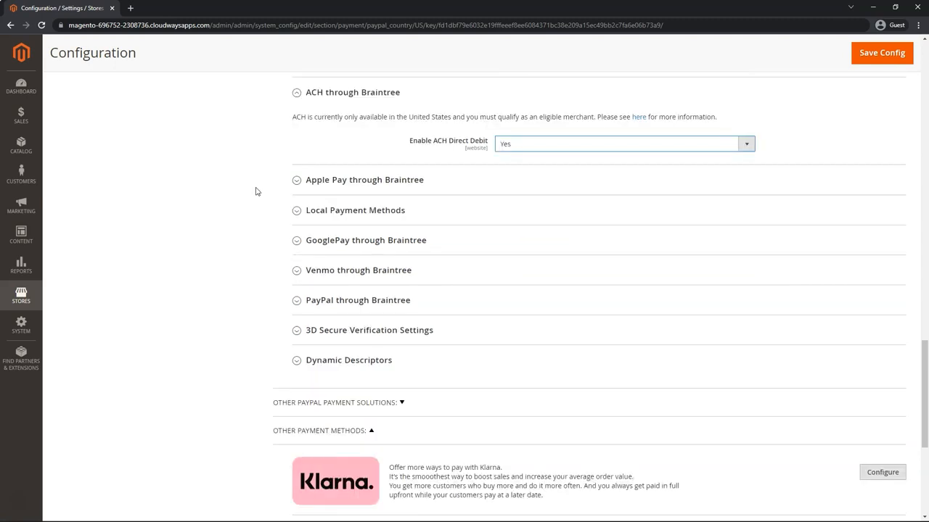
mouse_move(426, 184)
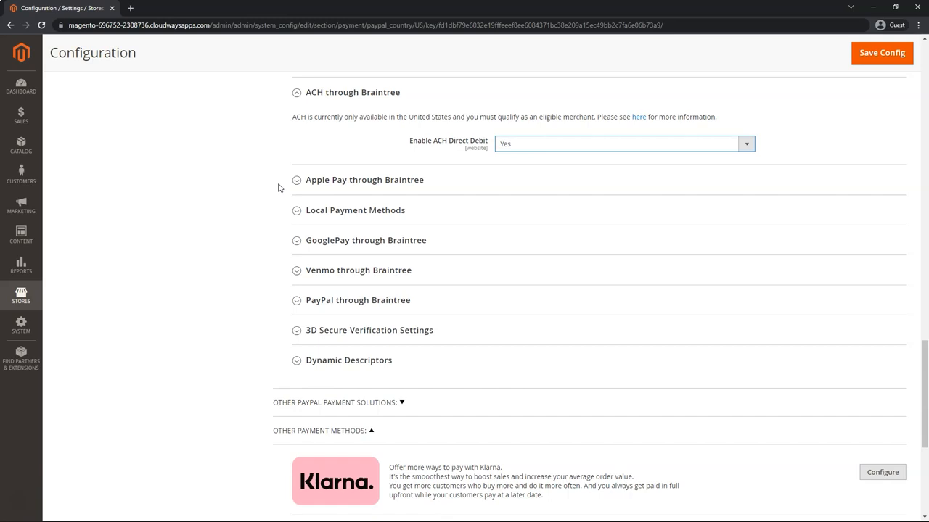
mouse_move(254, 190)
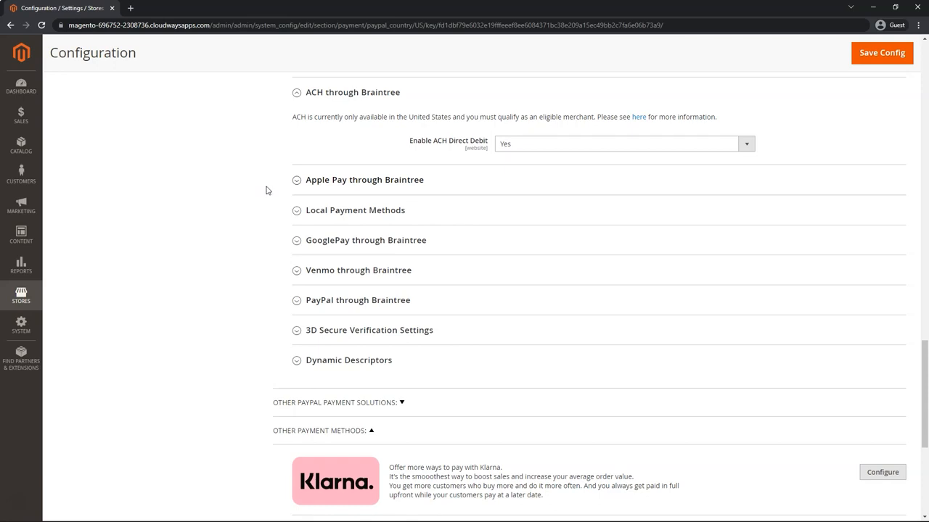
Step: Expand Apple Pay through Braintree and set its payment action to Intent Sale
click(365, 180)
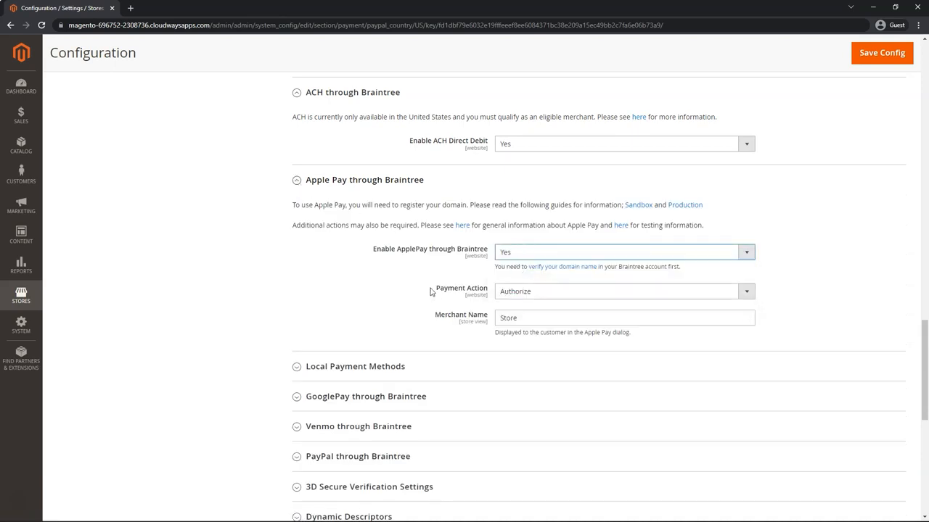
mouse_move(484, 298)
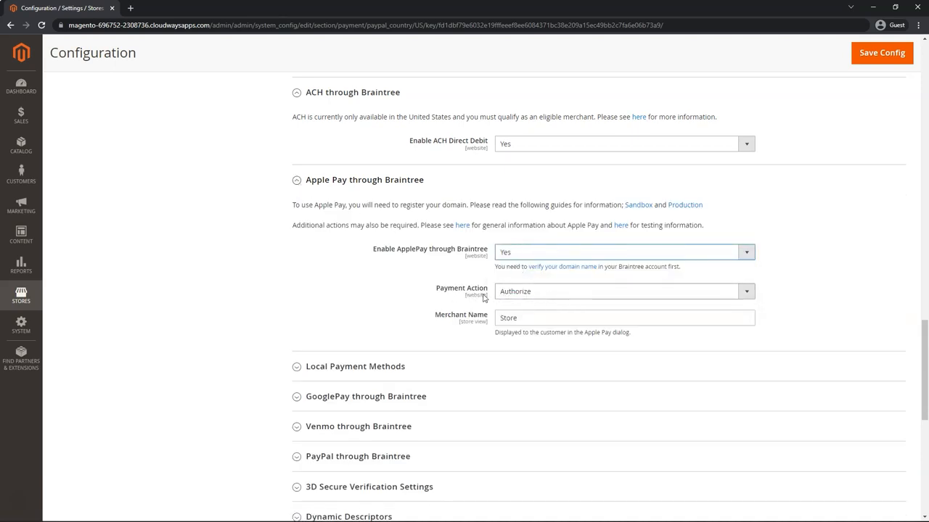
click(746, 290)
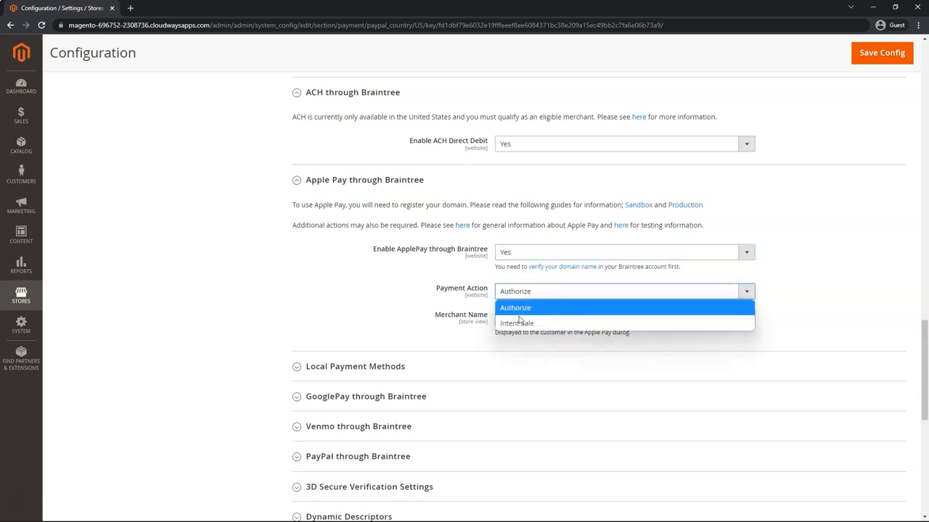
click(517, 322)
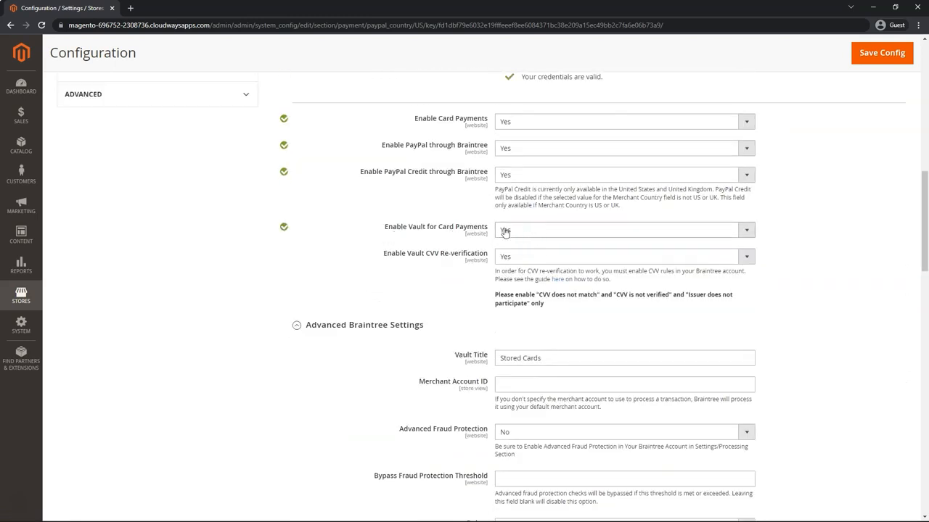
scroll(down, 3)
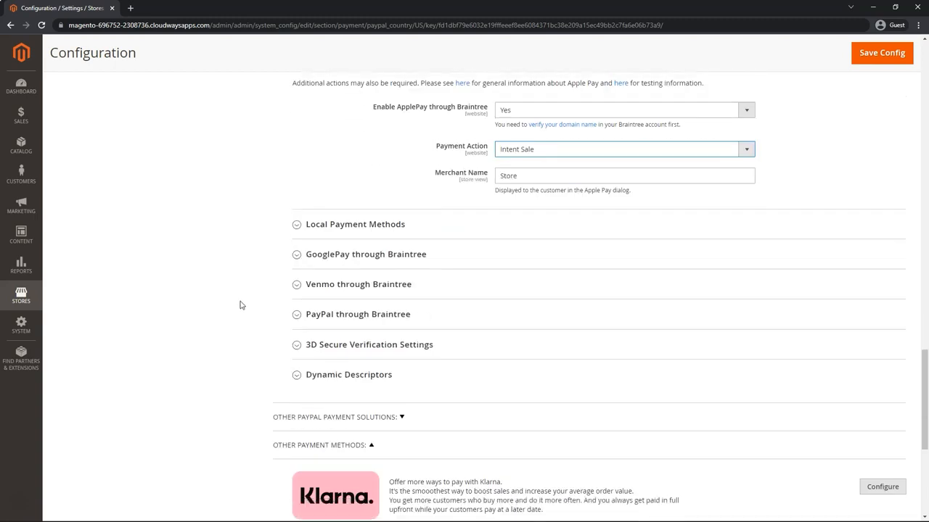
scroll(up, 3)
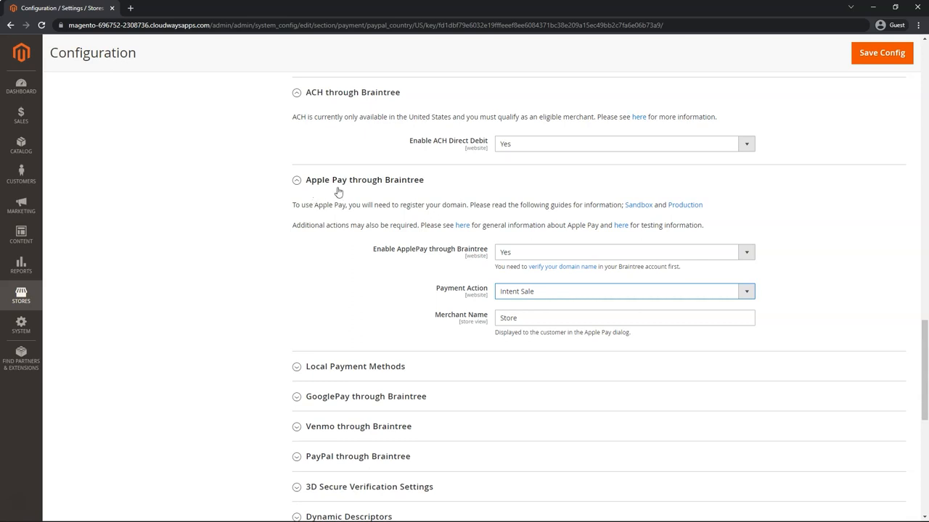
mouse_move(316, 264)
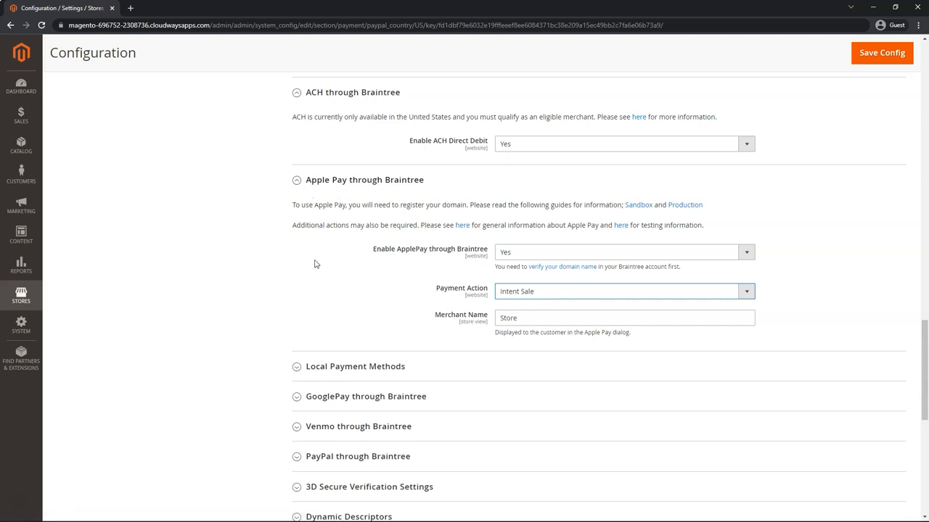
mouse_move(334, 291)
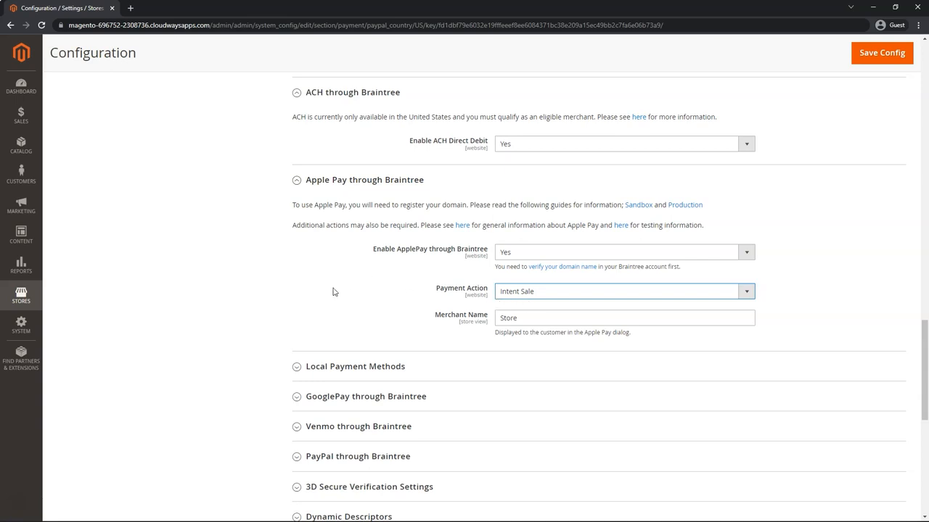
mouse_move(478, 322)
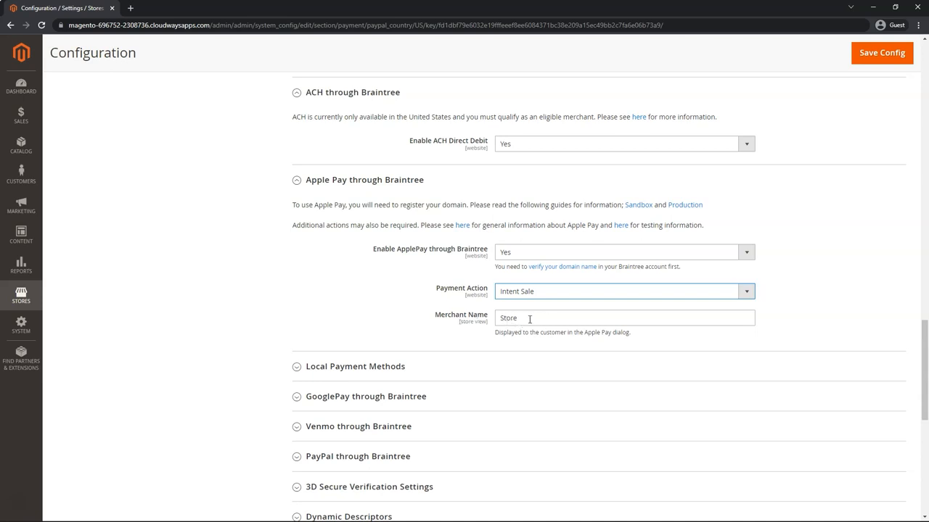
scroll(down, 3)
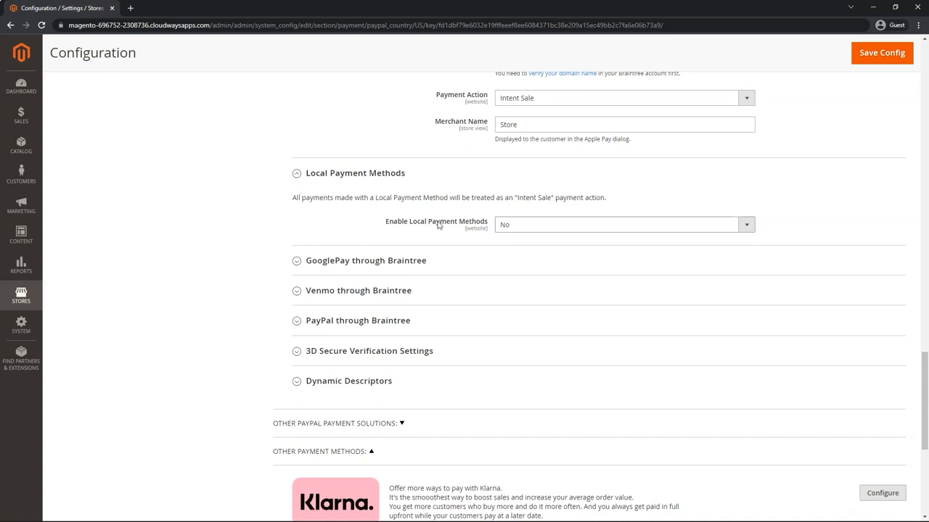
mouse_move(524, 226)
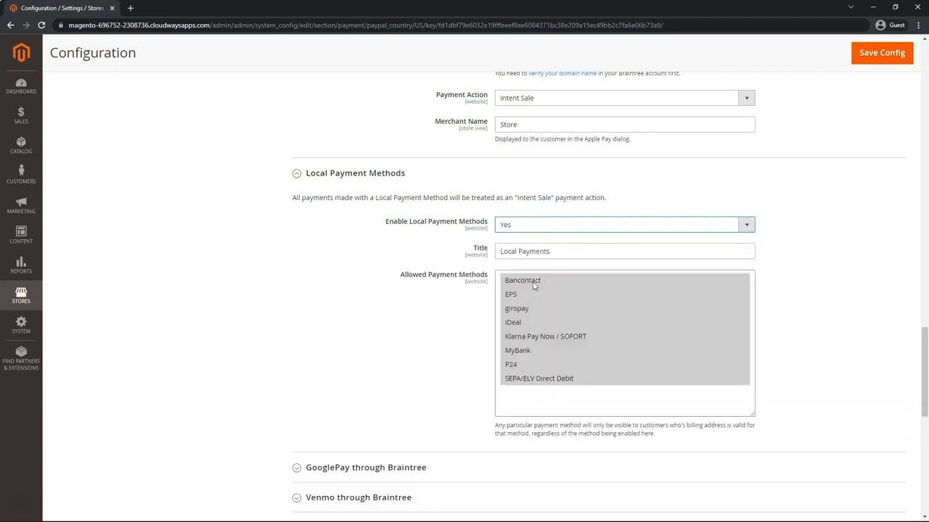
mouse_move(369, 270)
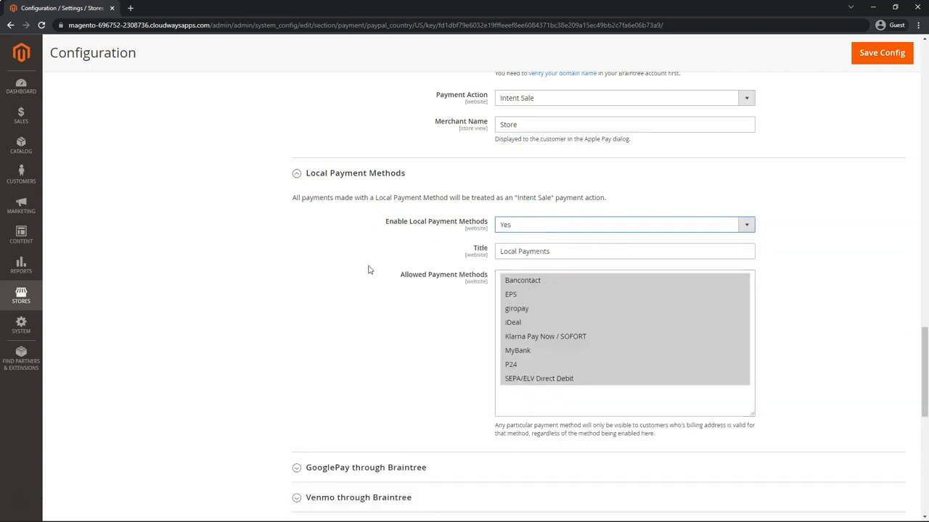
mouse_move(483, 116)
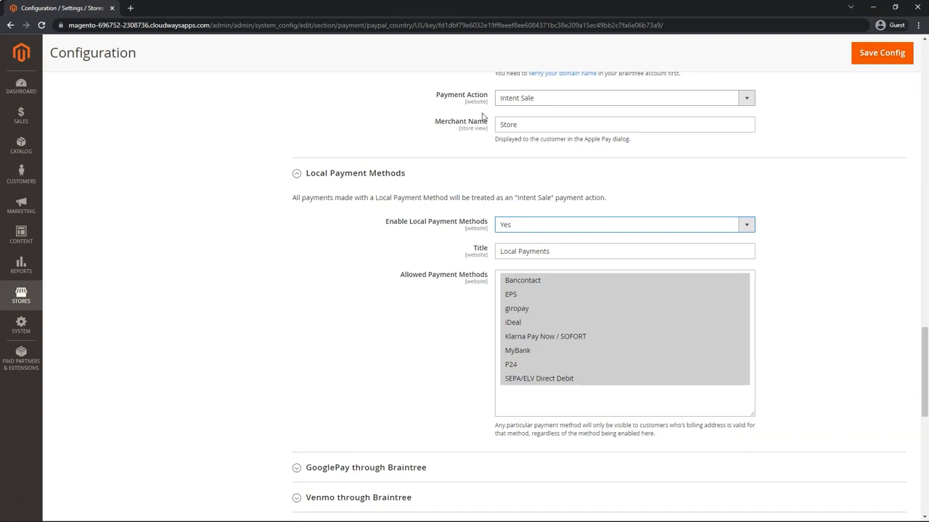
Step: Scroll to the Local Payment Methods section with Enable Local Payment Methods set to Yes
scroll(down, 3)
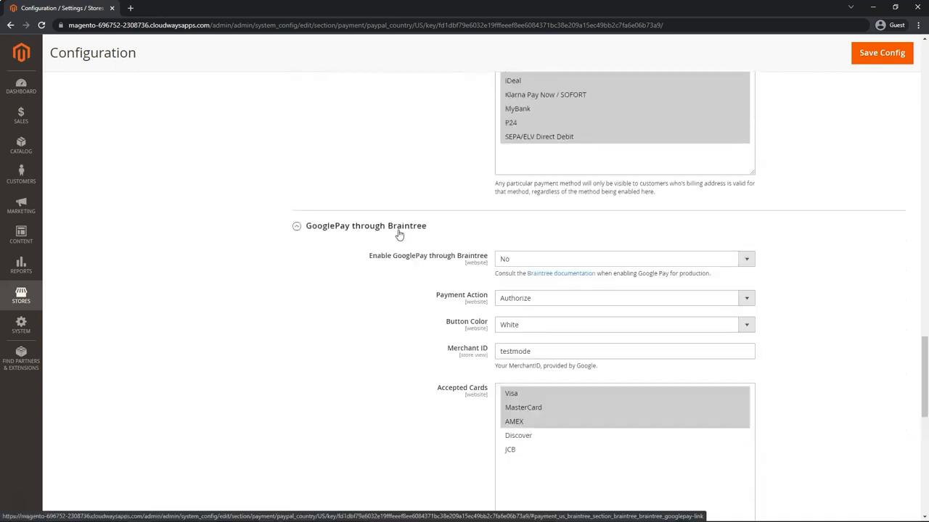
Step: Keep Authorize as the payment action for GooglePay through Braintree
scroll(down, 3)
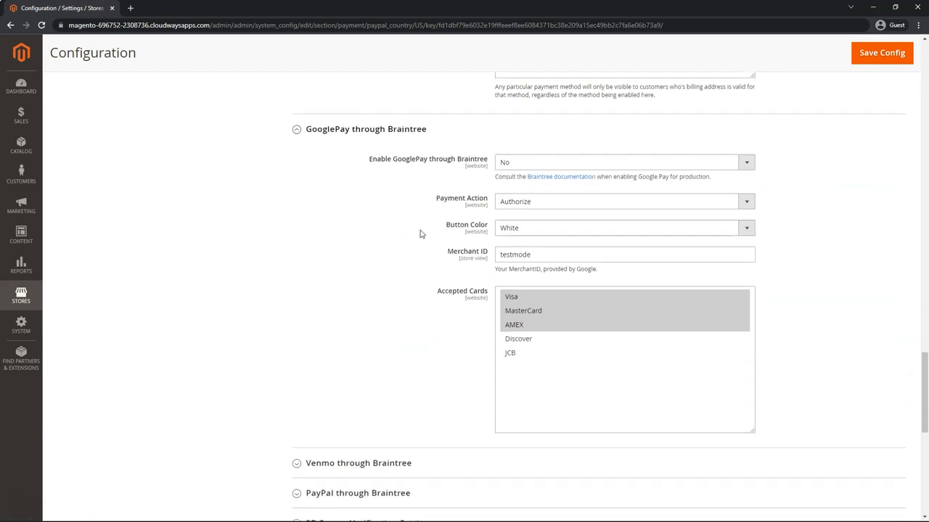
mouse_move(335, 255)
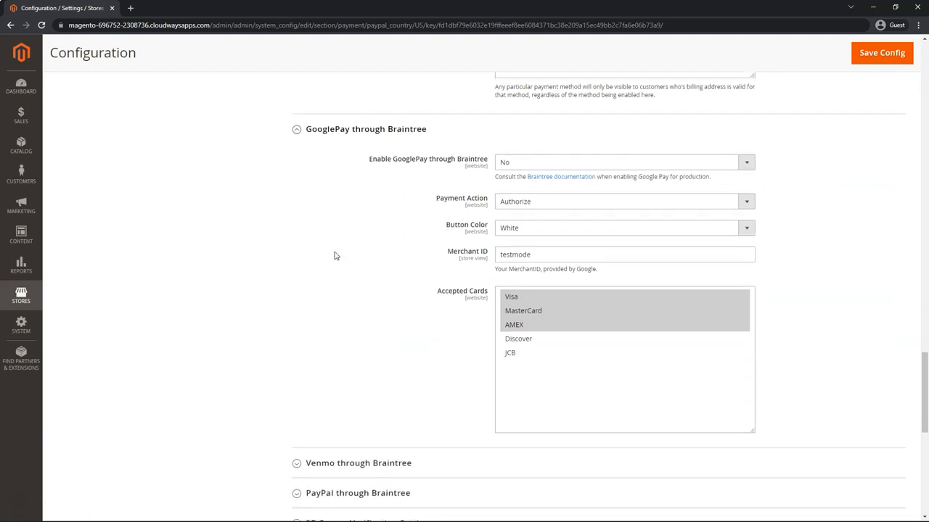
mouse_move(308, 145)
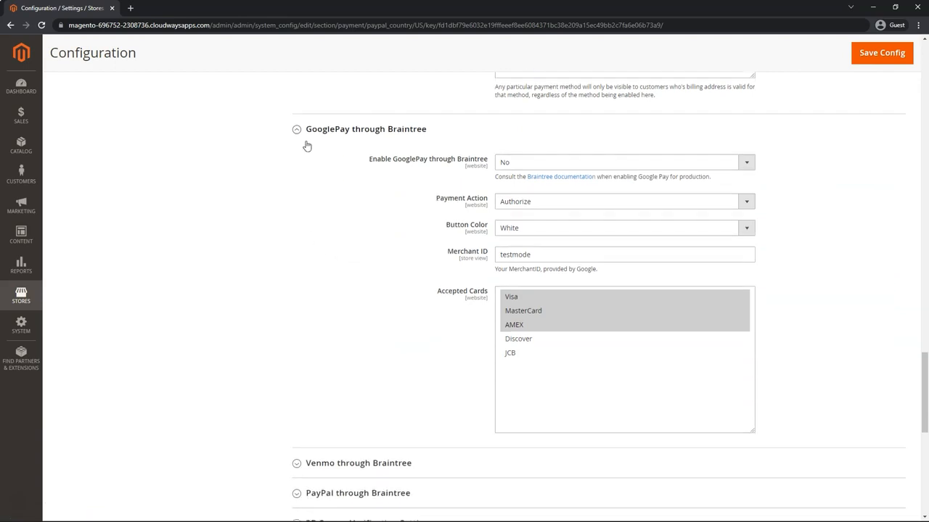
mouse_move(296, 153)
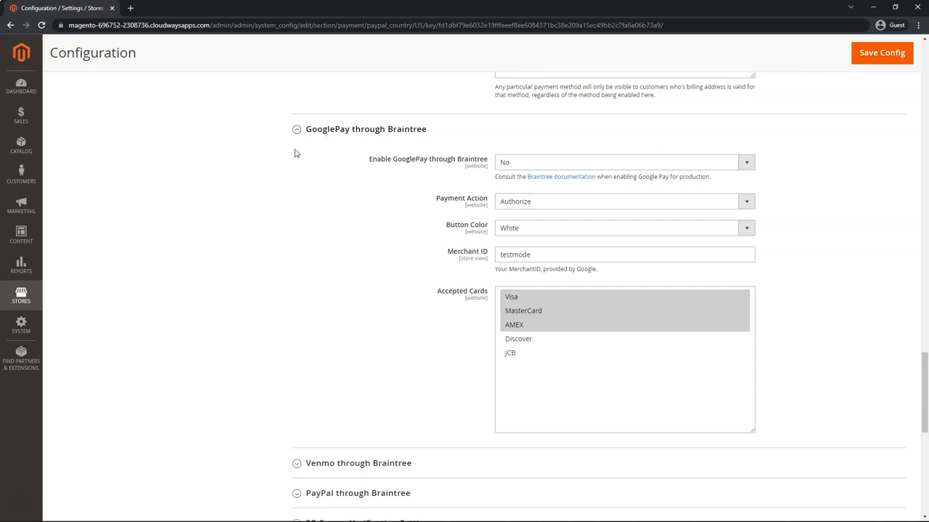
mouse_move(328, 227)
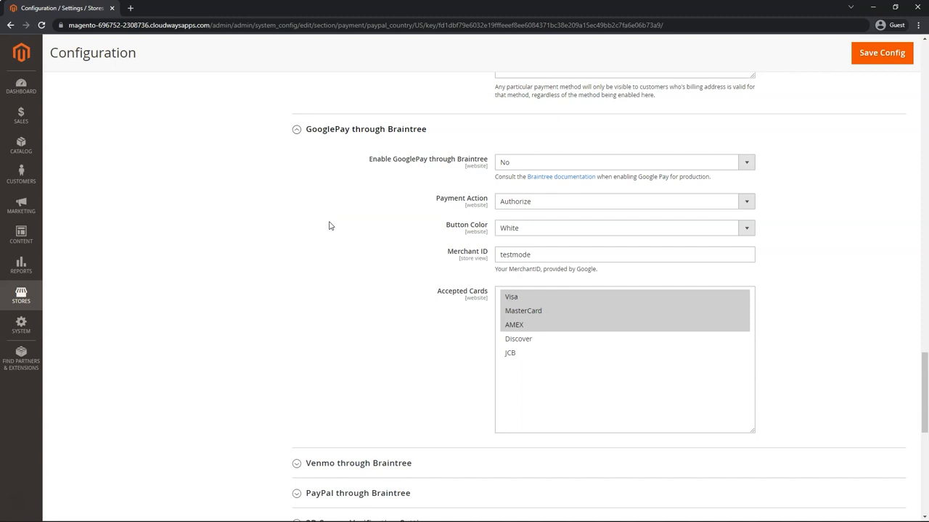
mouse_move(340, 144)
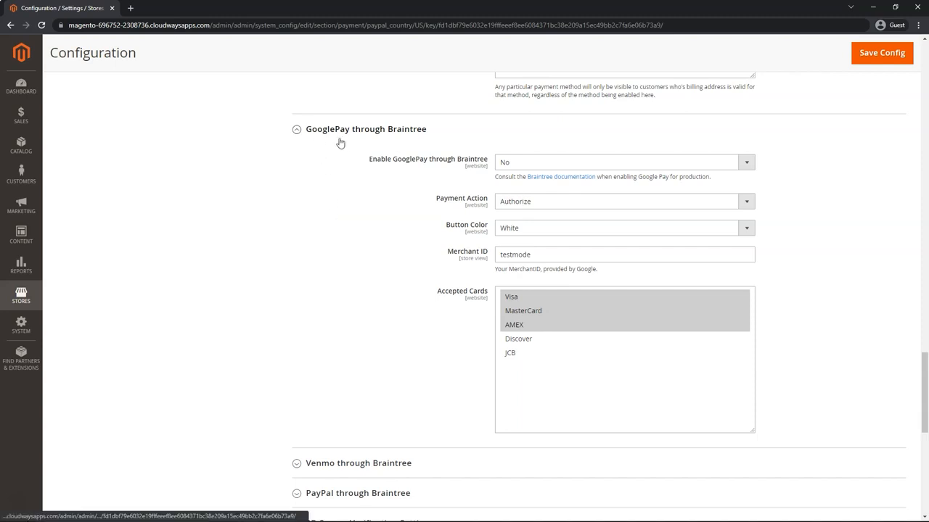
mouse_move(337, 200)
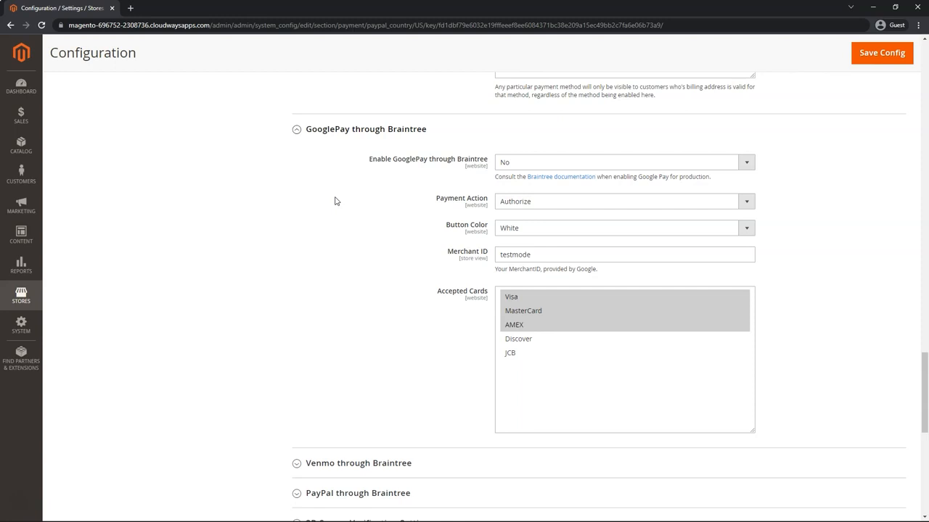
mouse_move(369, 179)
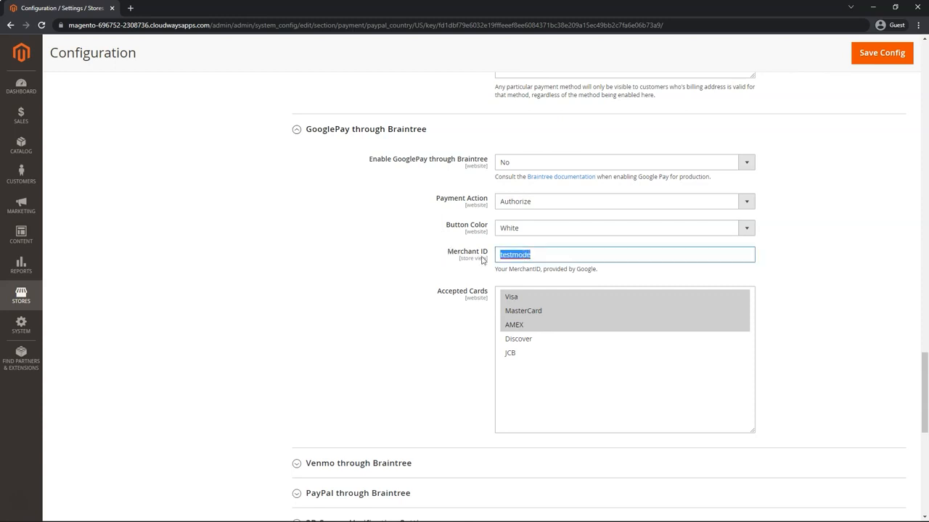
mouse_move(500, 206)
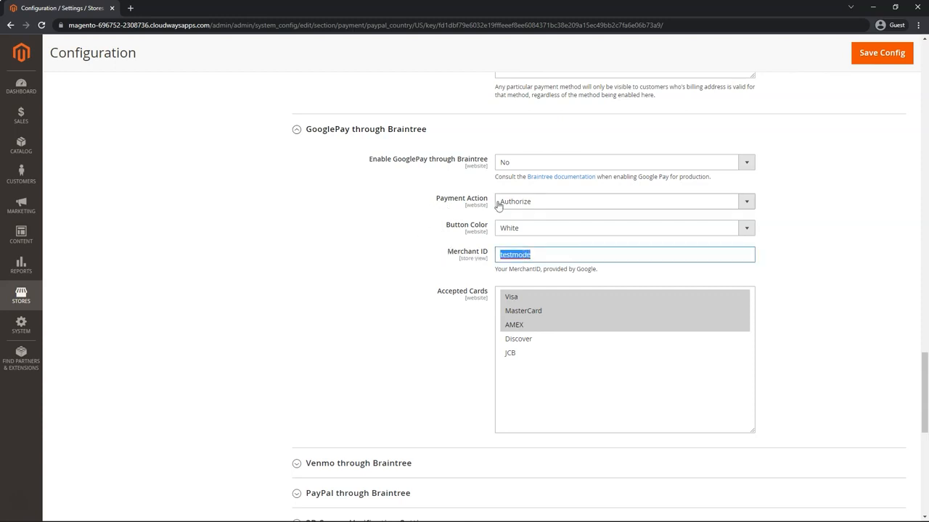
click(746, 200)
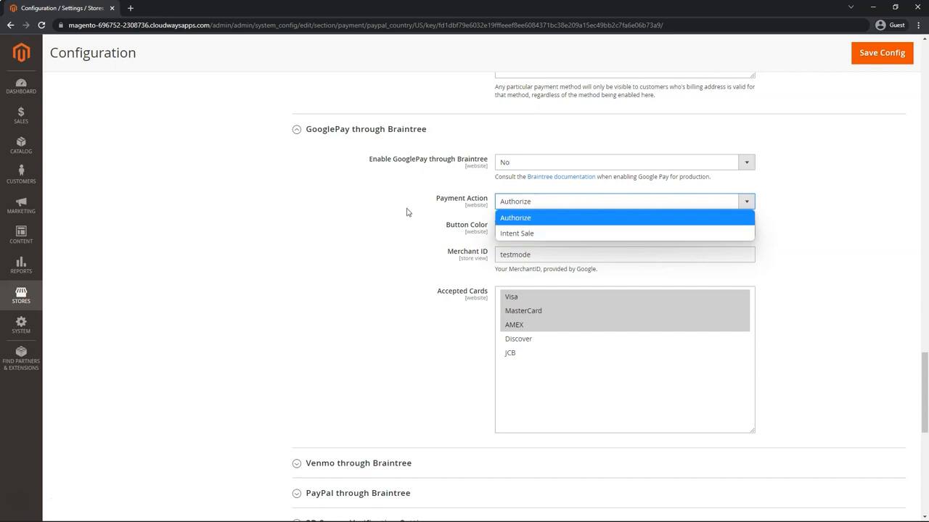
click(515, 218)
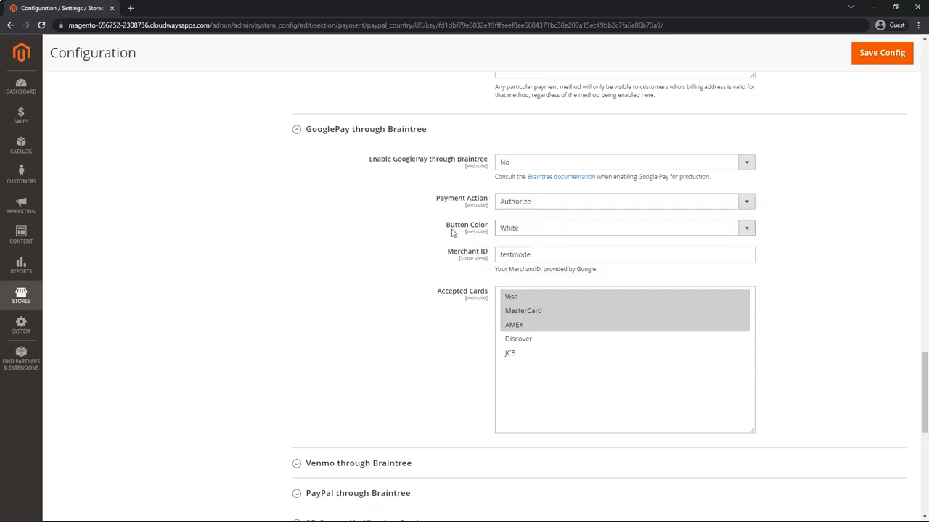
mouse_move(535, 307)
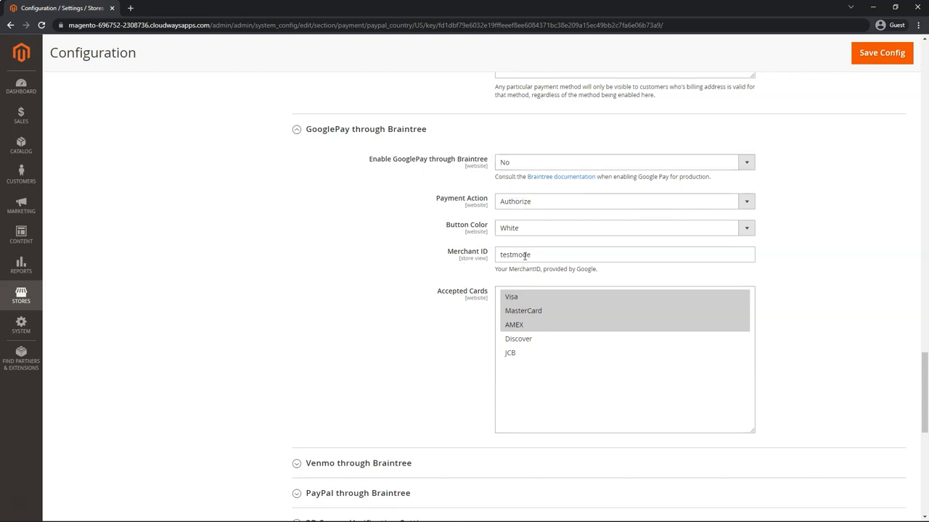
scroll(down, 3)
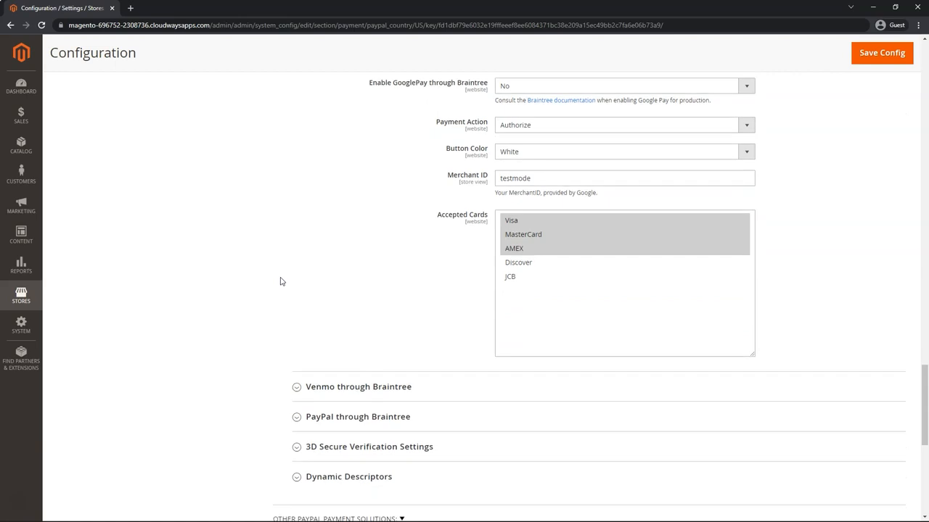
Step: Enable Venmo through Braintree with payment action Intent Sale
scroll(down, 3)
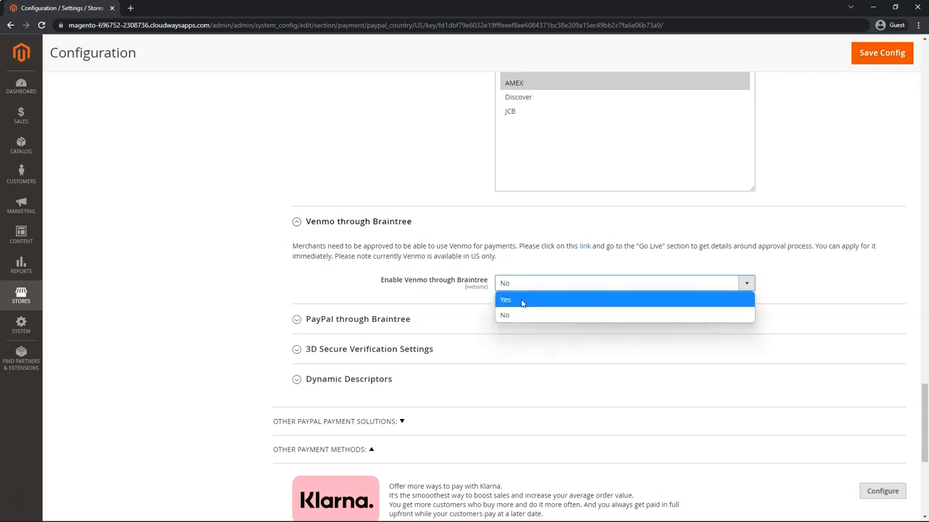
click(505, 299)
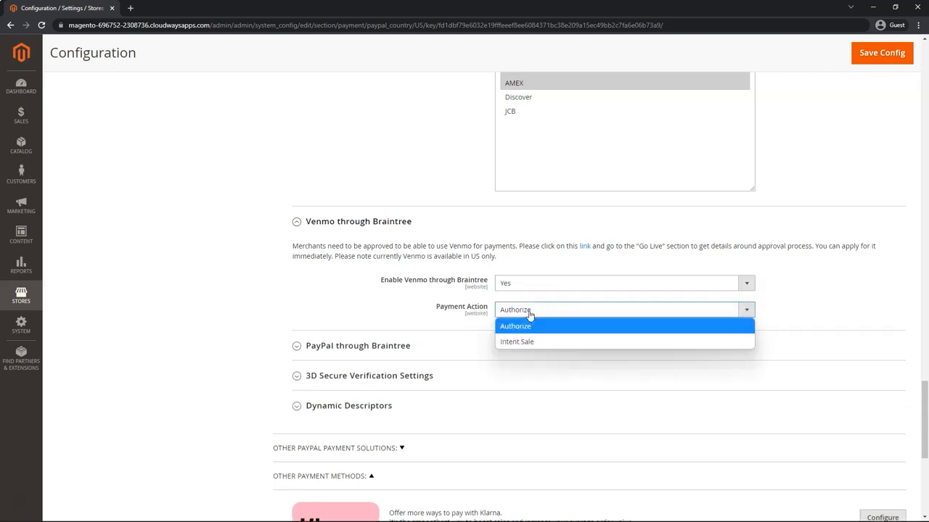
click(517, 342)
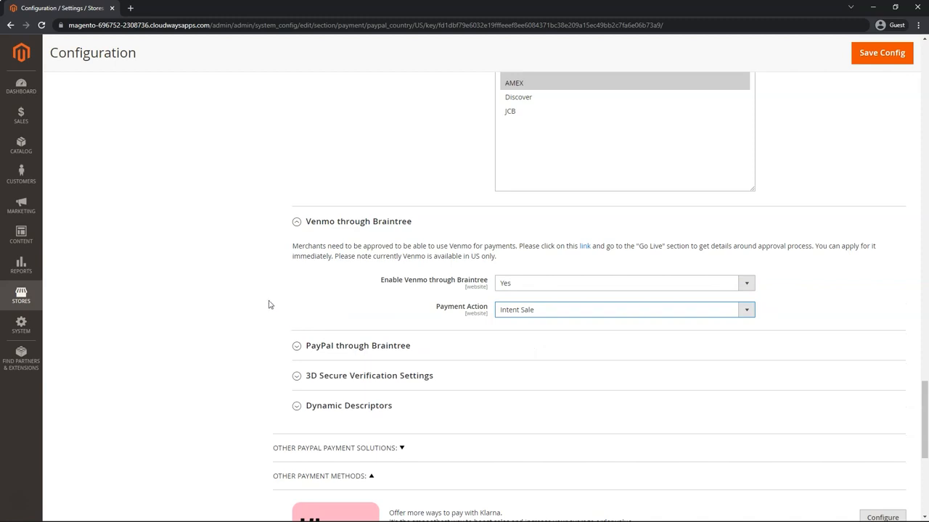
scroll(down, 3)
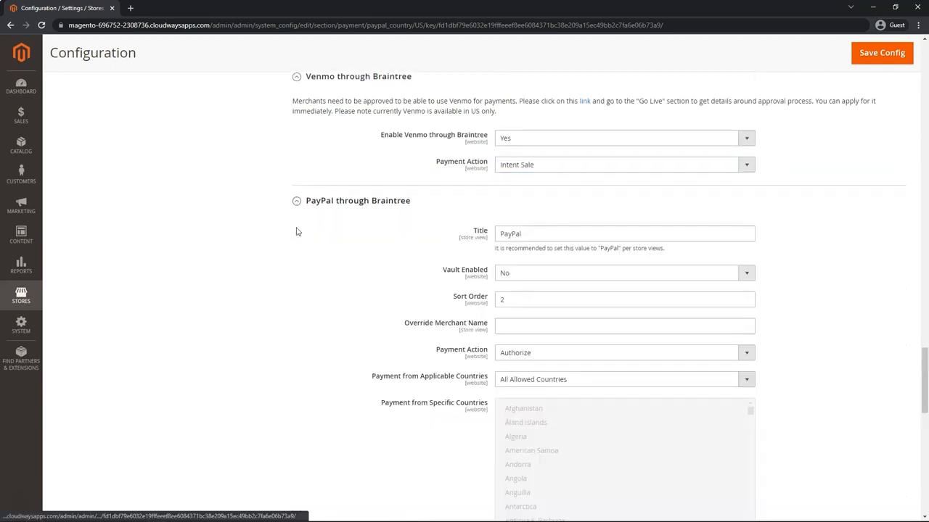
Step: Set Vault Enabled to Yes for PayPal through Braintree with payment action Intent Sale
scroll(down, 3)
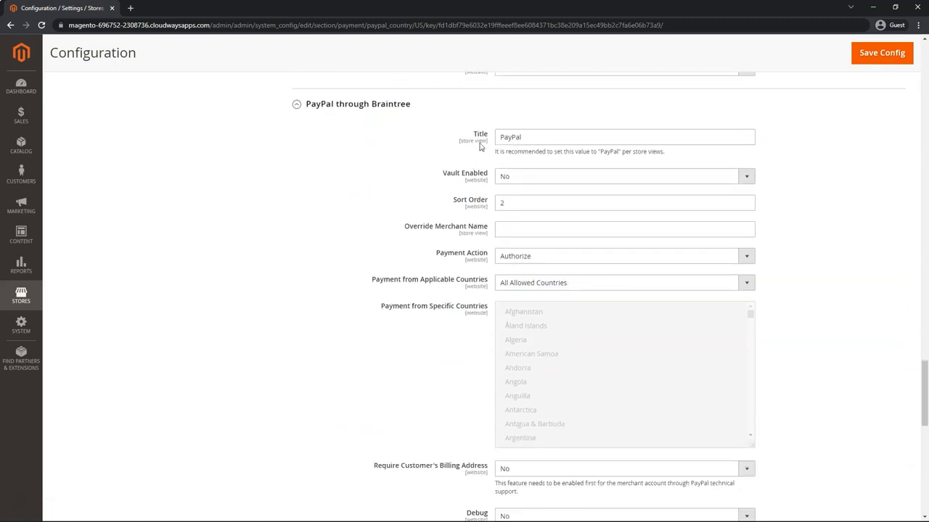
mouse_move(409, 171)
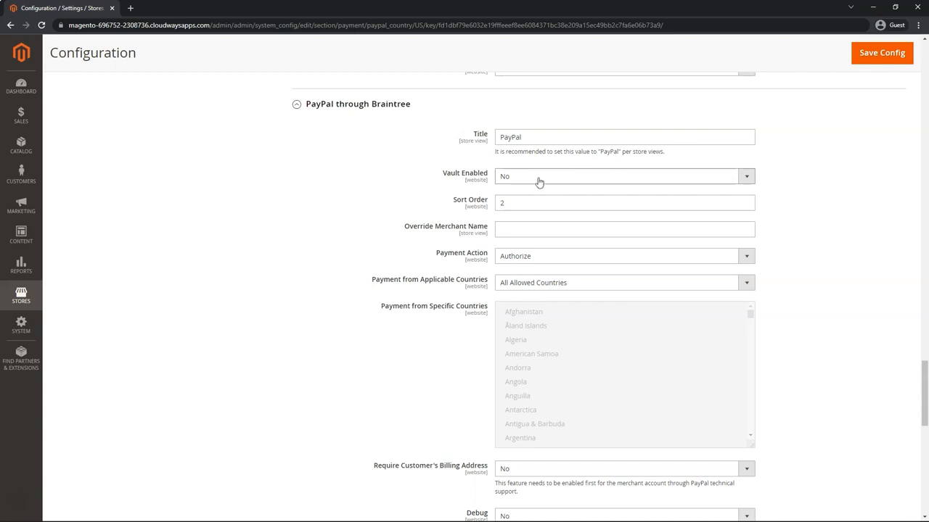
mouse_move(369, 145)
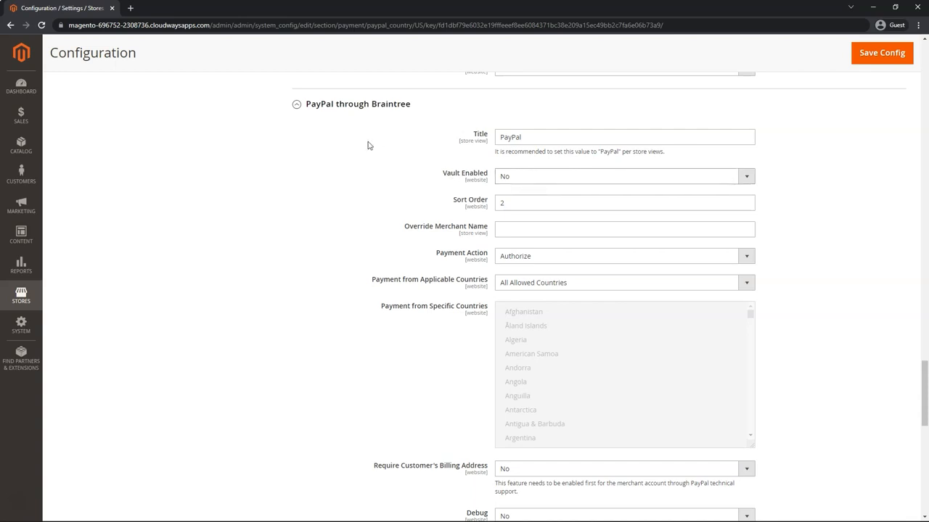
click(624, 175)
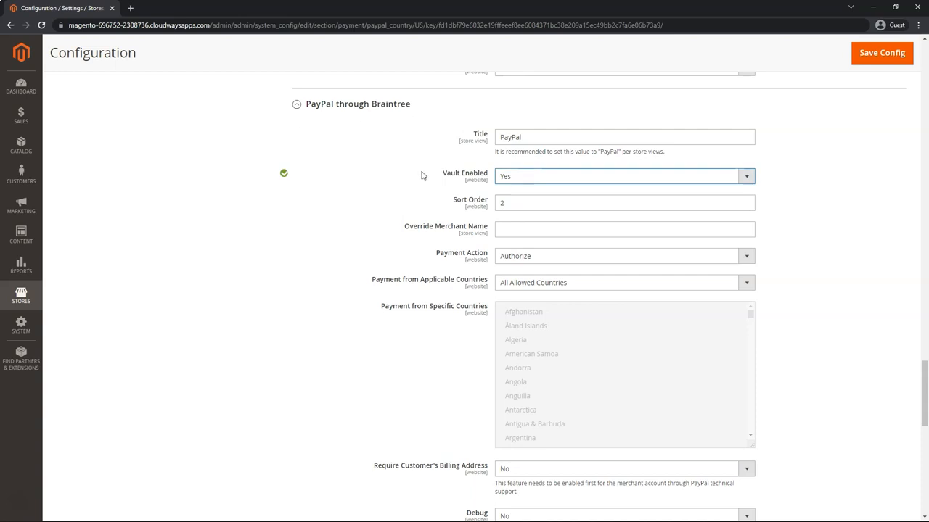
mouse_move(447, 190)
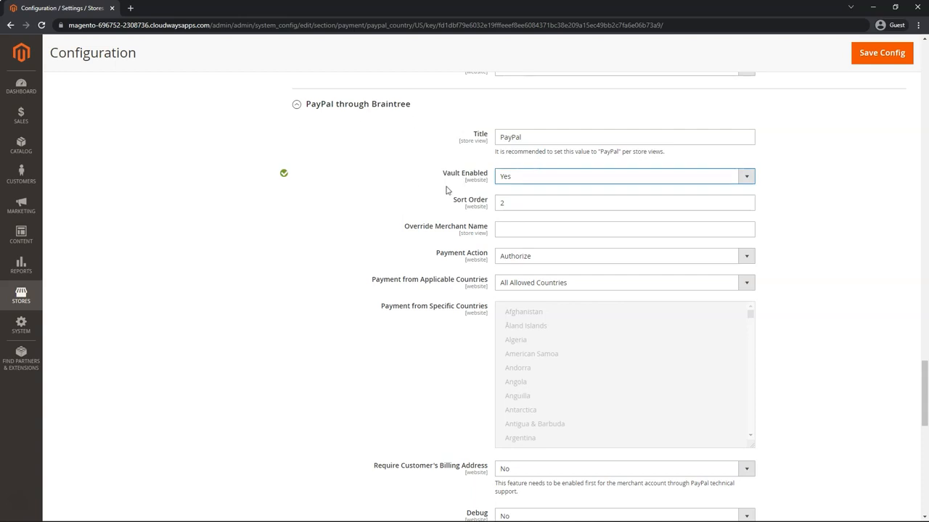
mouse_move(397, 192)
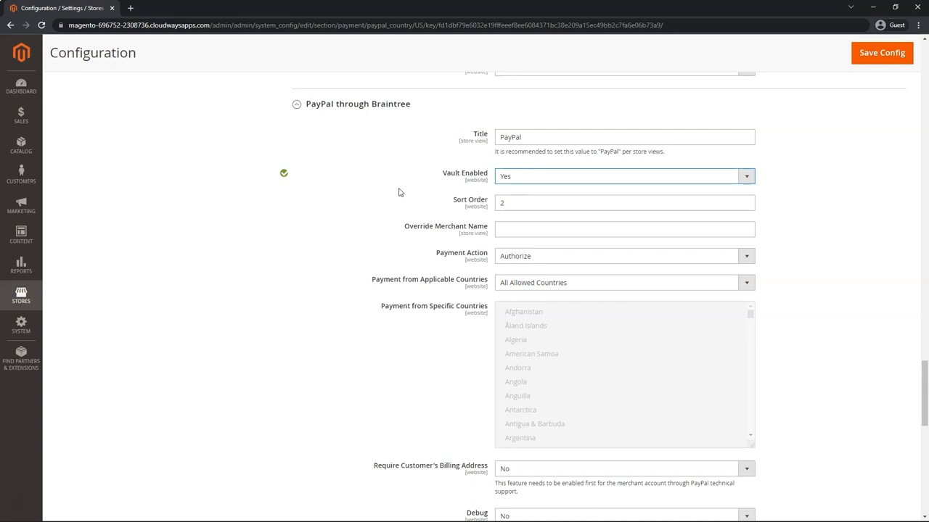
mouse_move(488, 186)
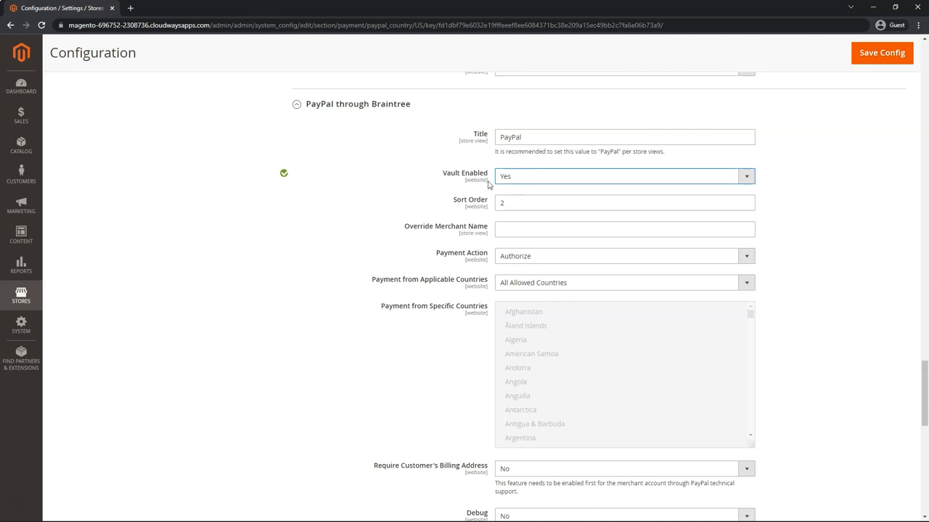
mouse_move(484, 261)
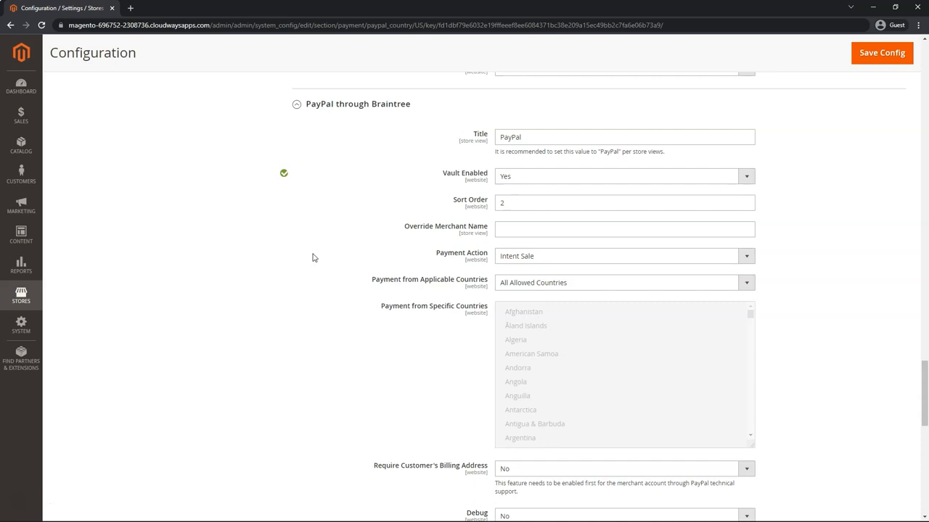
scroll(down, 3)
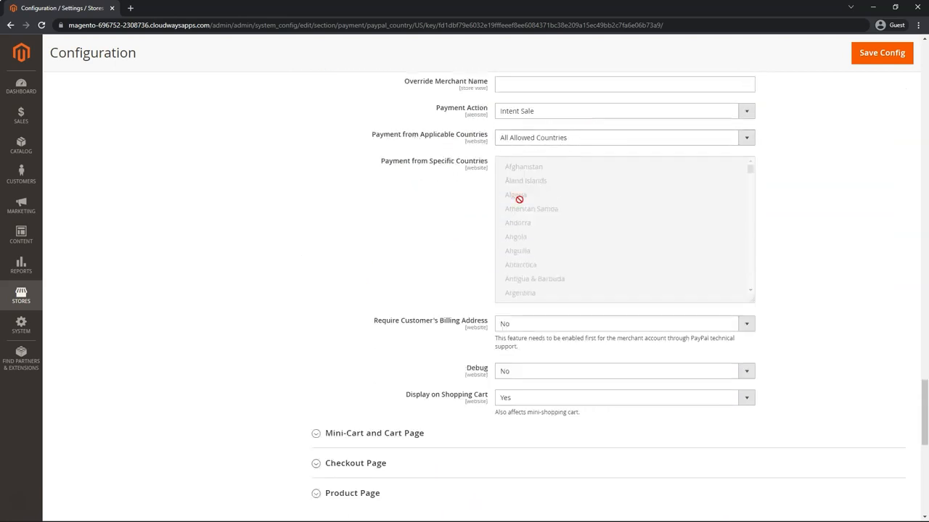
Step: Require the customer's billing address and set Debug to Yes for PayPal through Braintree
scroll(down, 3)
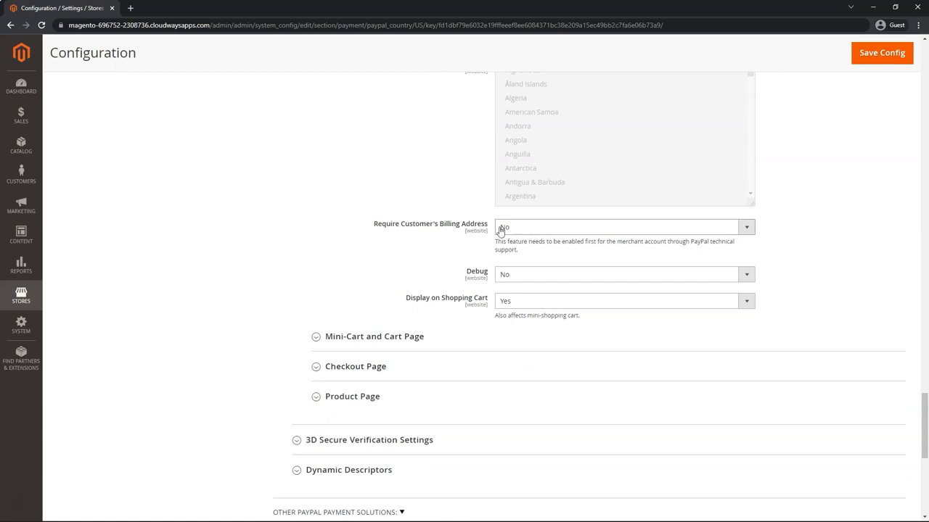
mouse_move(508, 233)
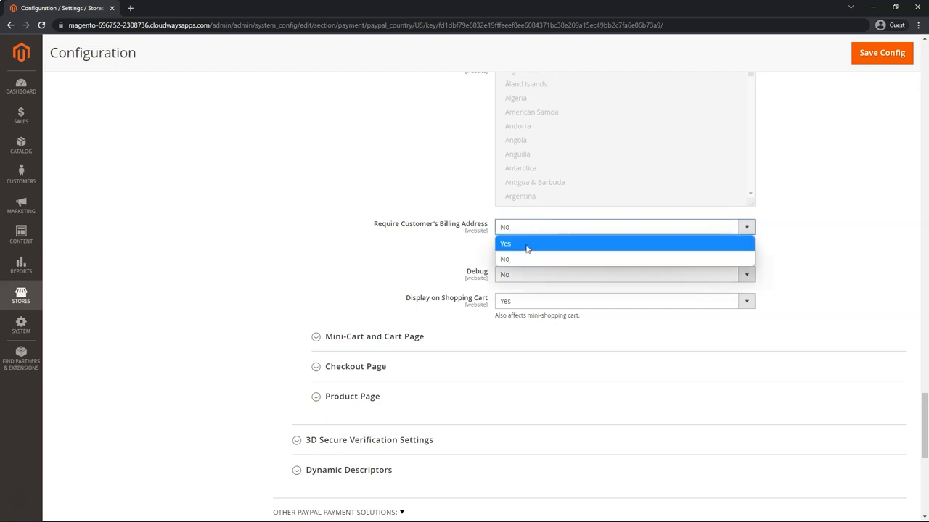
click(505, 244)
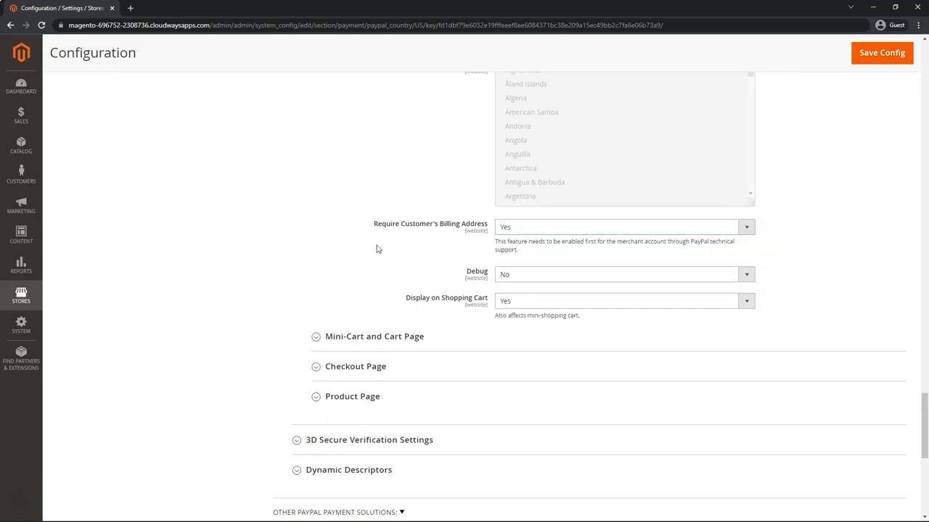
mouse_move(400, 249)
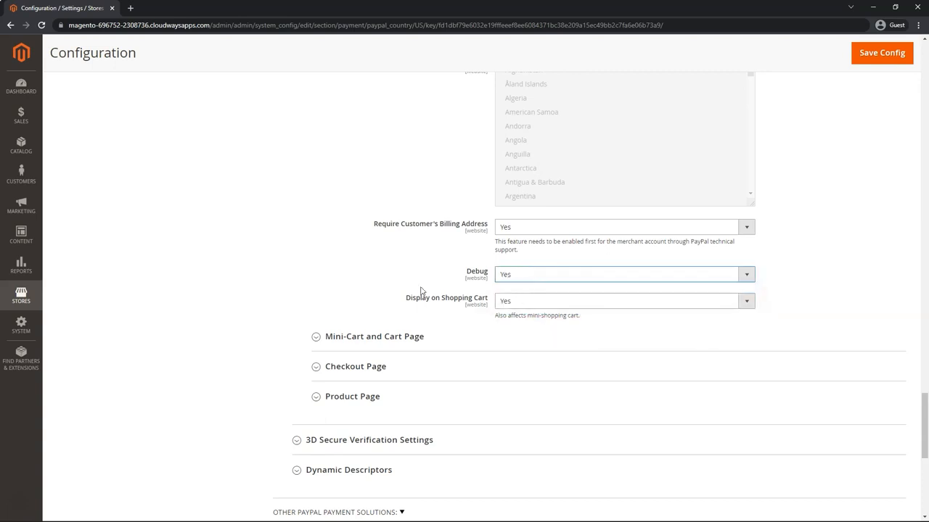
mouse_move(519, 305)
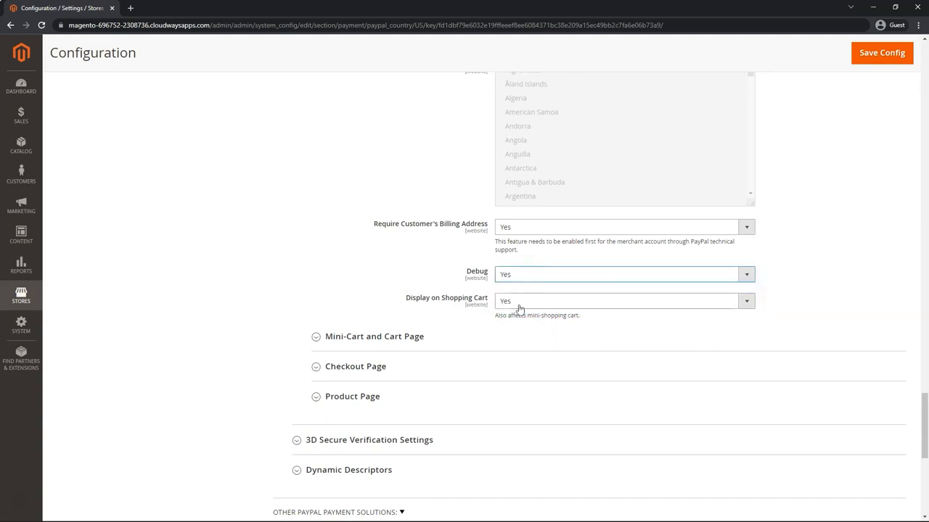
scroll(down, 3)
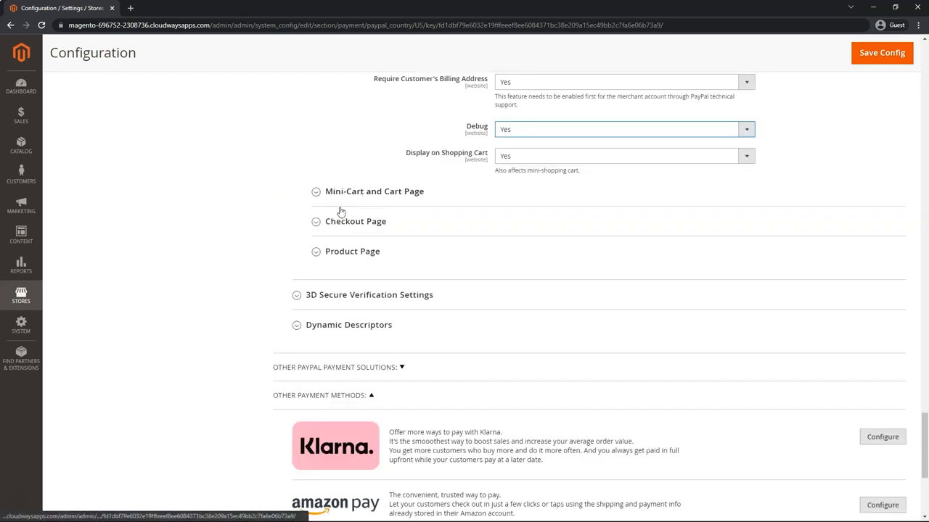
mouse_move(276, 194)
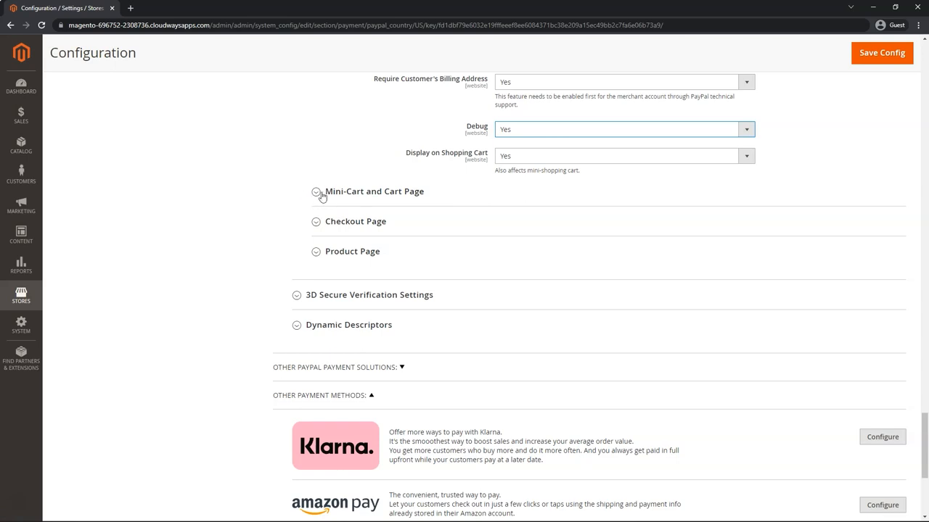
Step: Set Customise Button to Yes for the Mini-Cart and Cart Page PayPal button
click(316, 192)
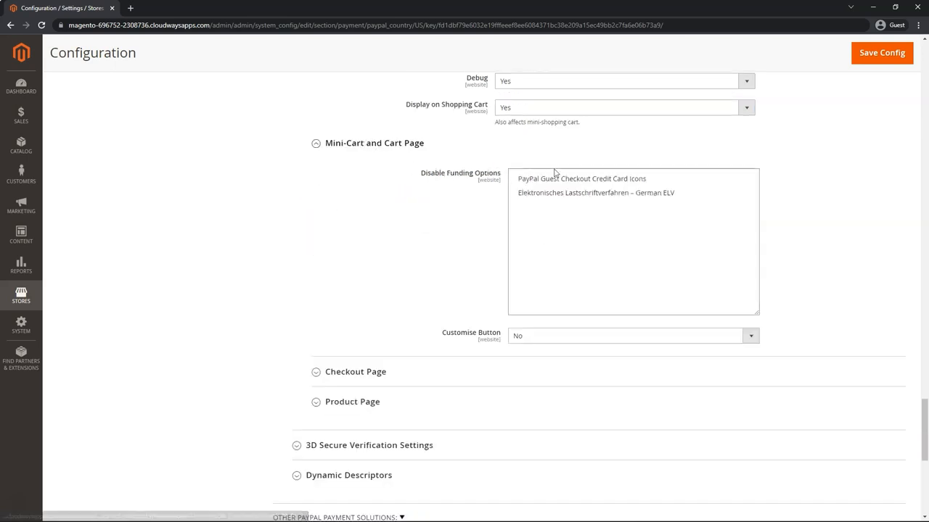
click(750, 335)
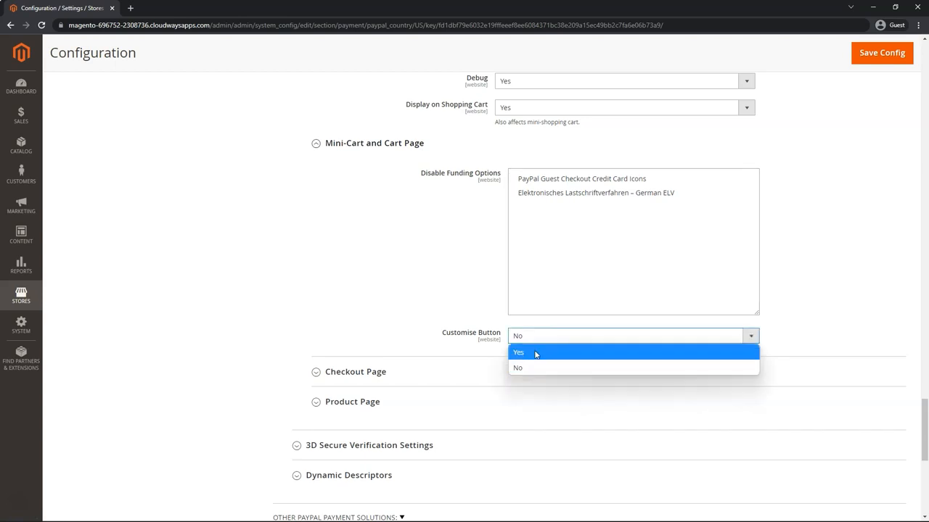
click(518, 353)
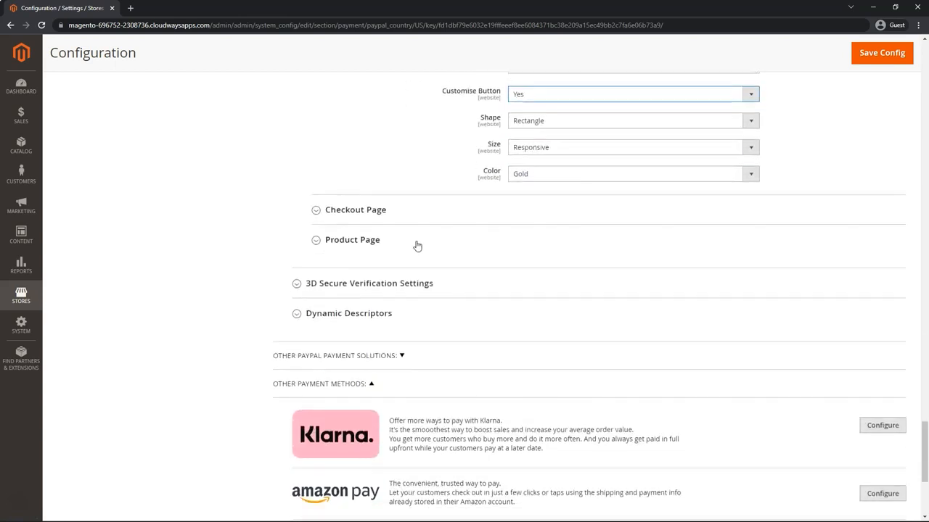
click(355, 209)
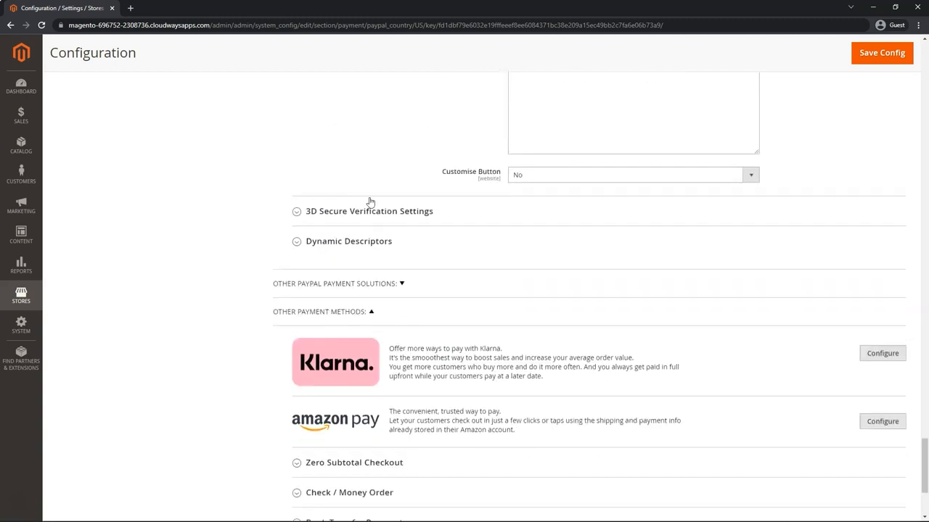
mouse_move(394, 215)
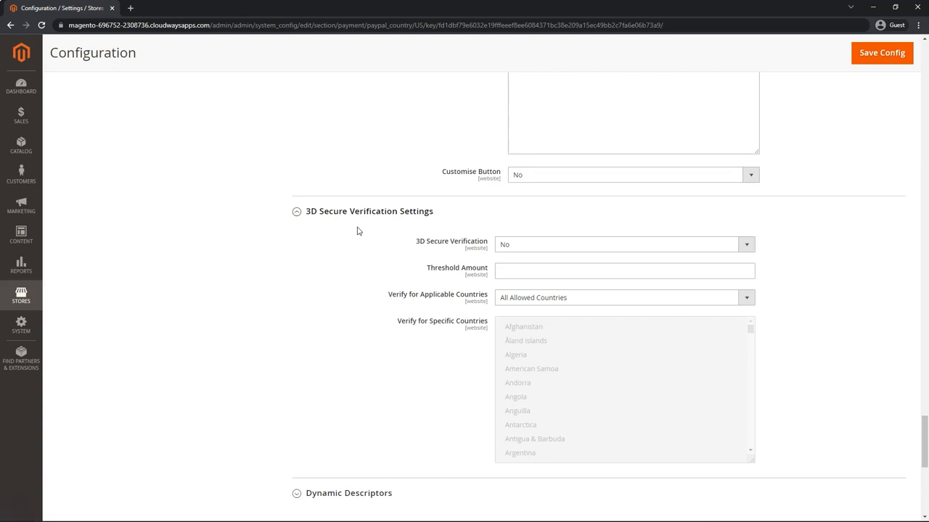
mouse_move(554, 244)
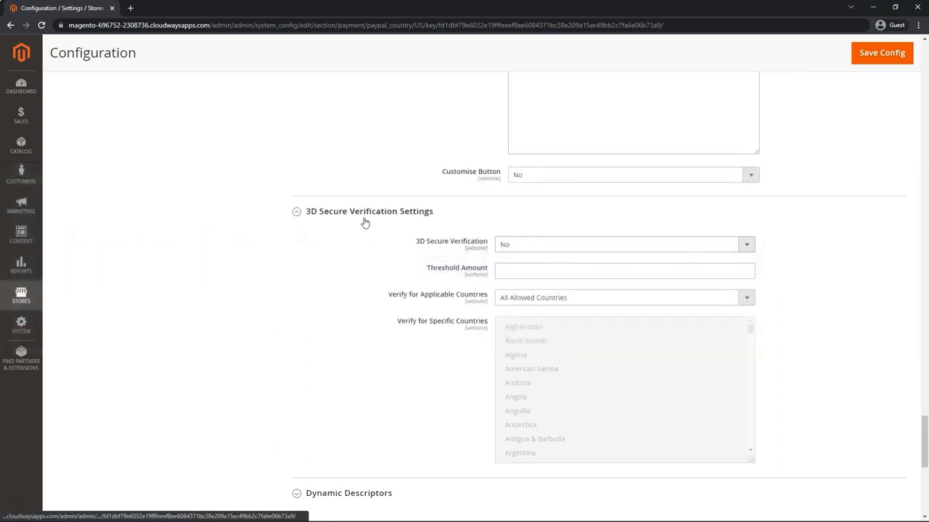
Step: Scroll to the 3D Secure Verification Settings section, leaving it at defaults
scroll(down, 3)
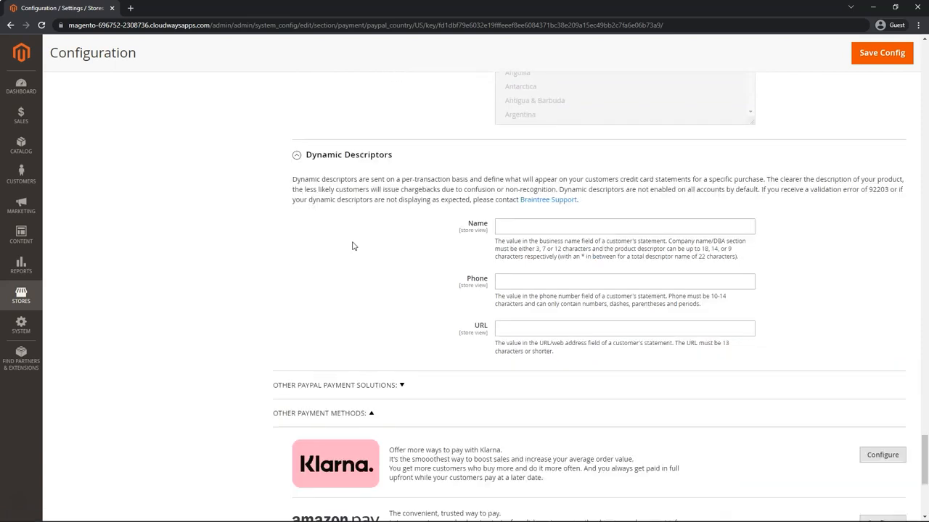
mouse_move(369, 263)
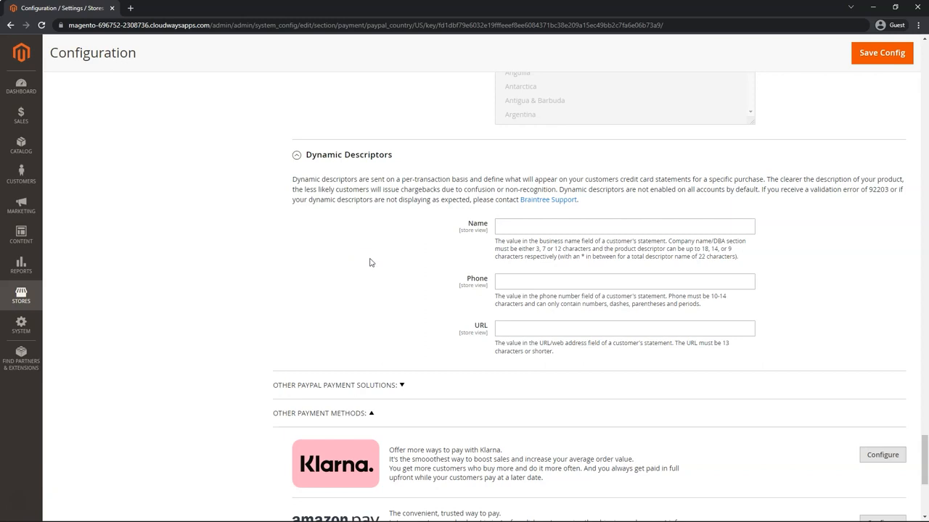
mouse_move(377, 263)
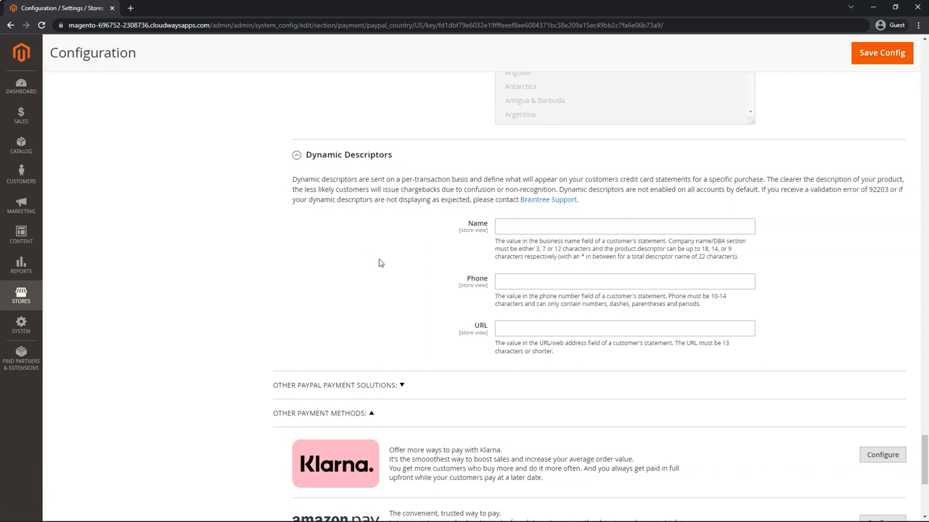
mouse_move(502, 297)
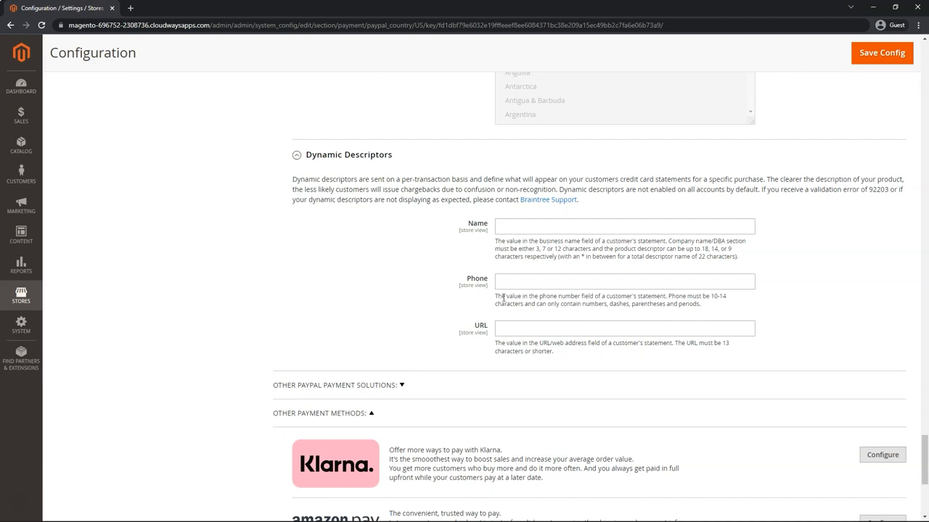
mouse_move(439, 246)
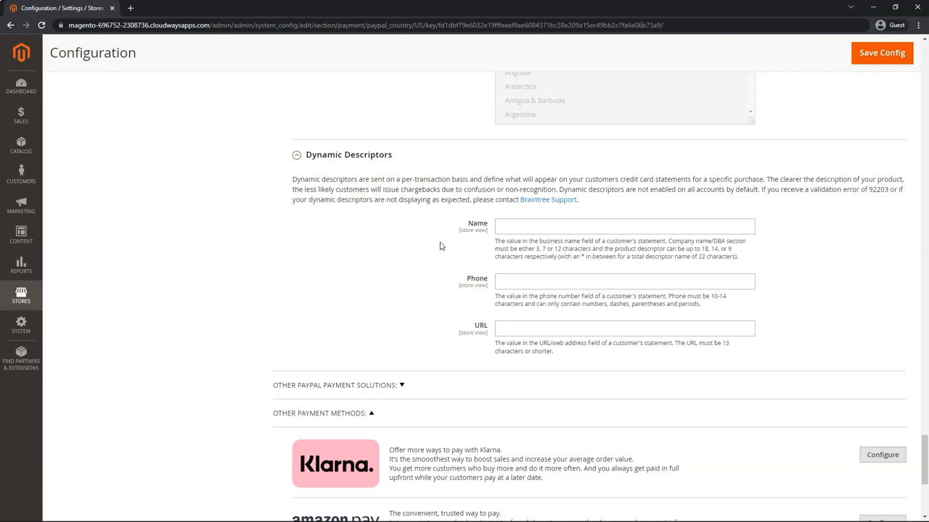
mouse_move(537, 246)
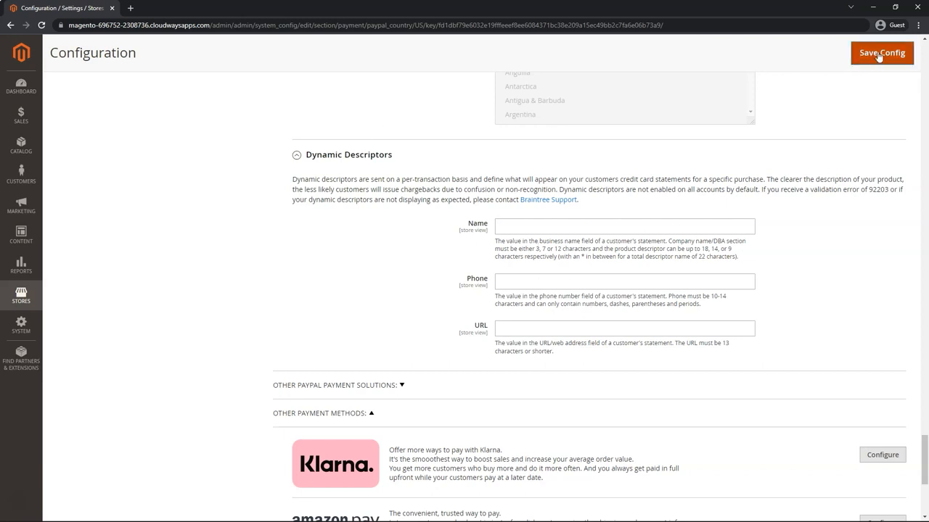
Step: Save the whole Braintree payment configuration with Save Config
click(883, 52)
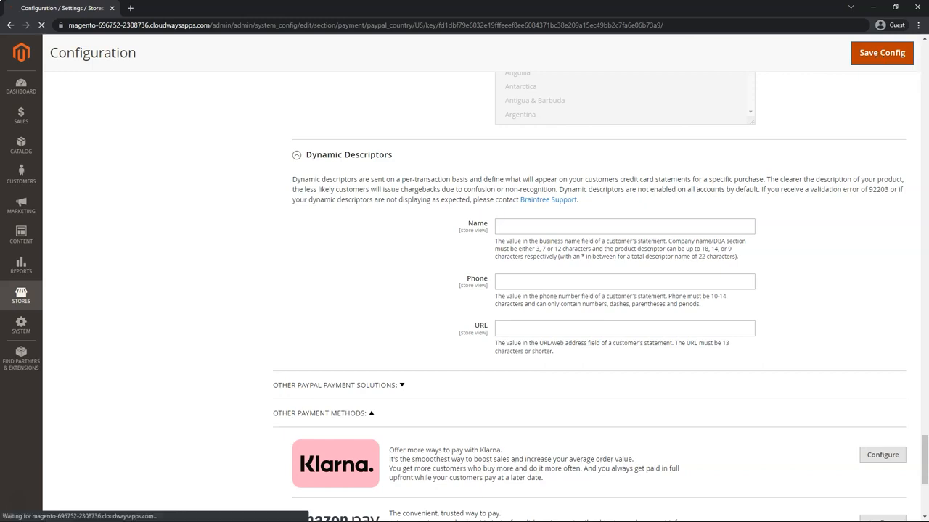